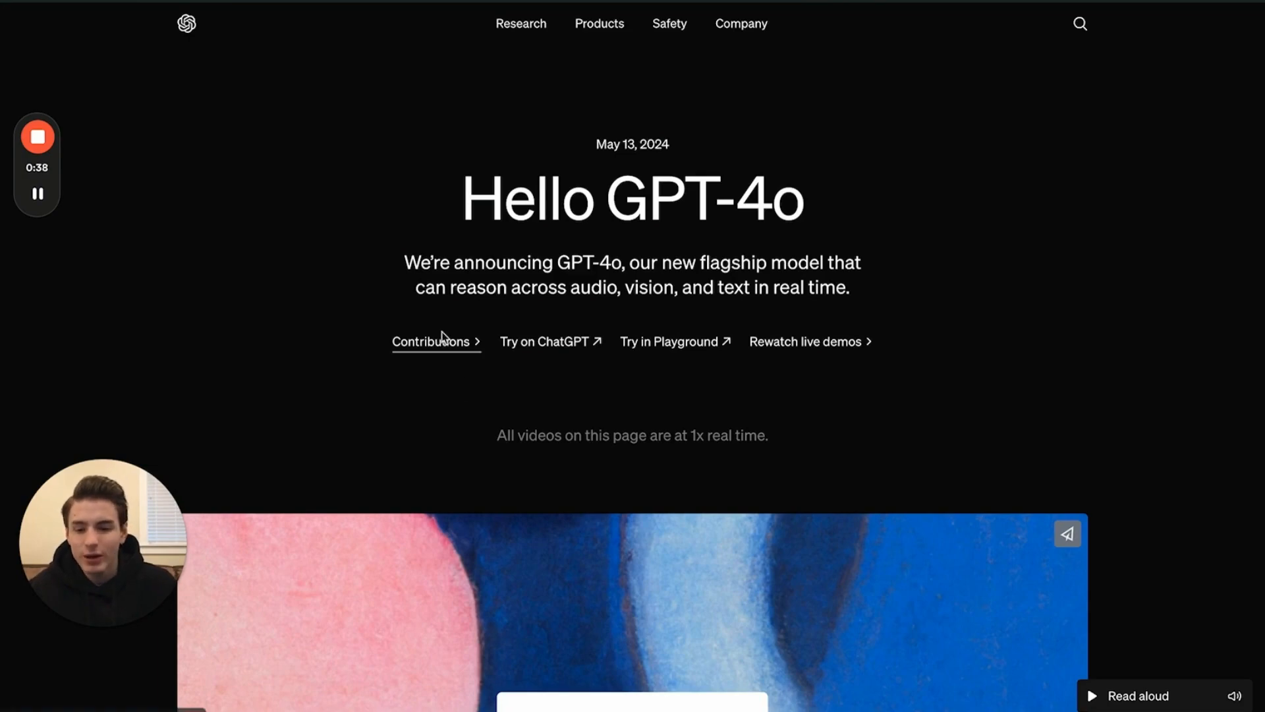
Scroll past the Hello GPT-4o header to the intro paragraph and Model capabilities heading
{"action": "scroll", "scroll_direction": "down", "scroll_amount": 3}
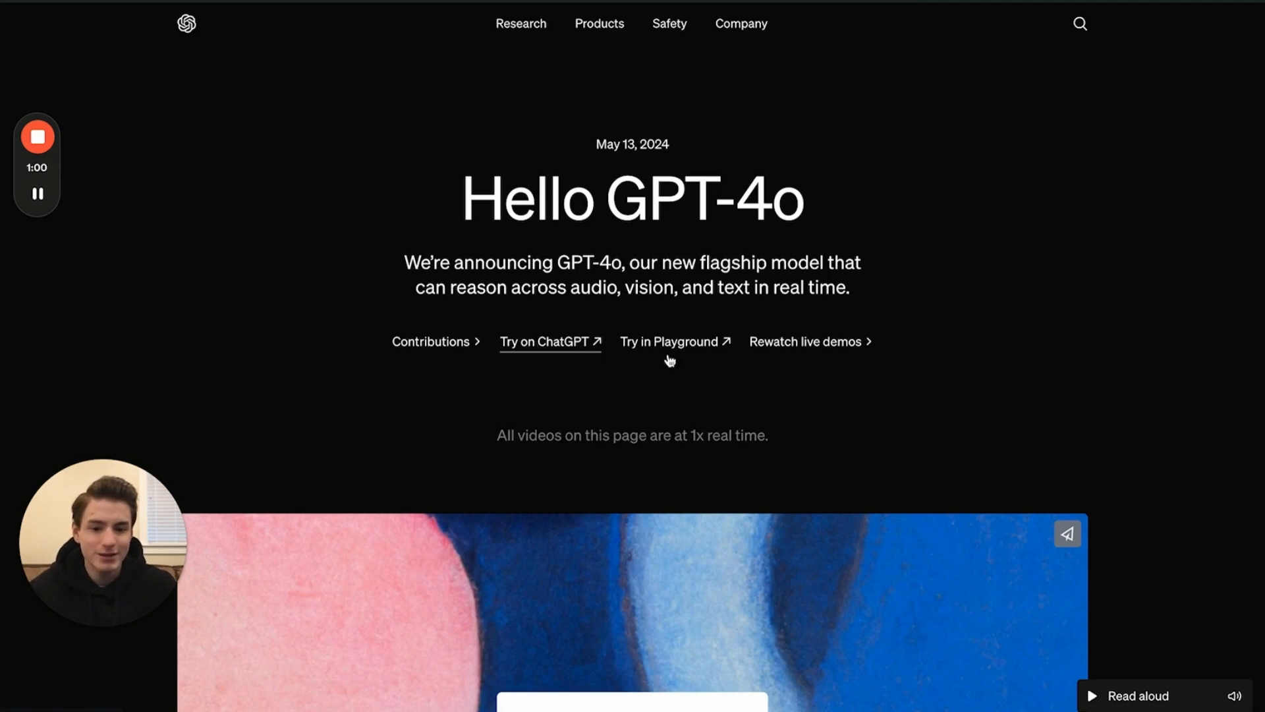
{"action": "mouse_move", "coordinate": [675, 341]}
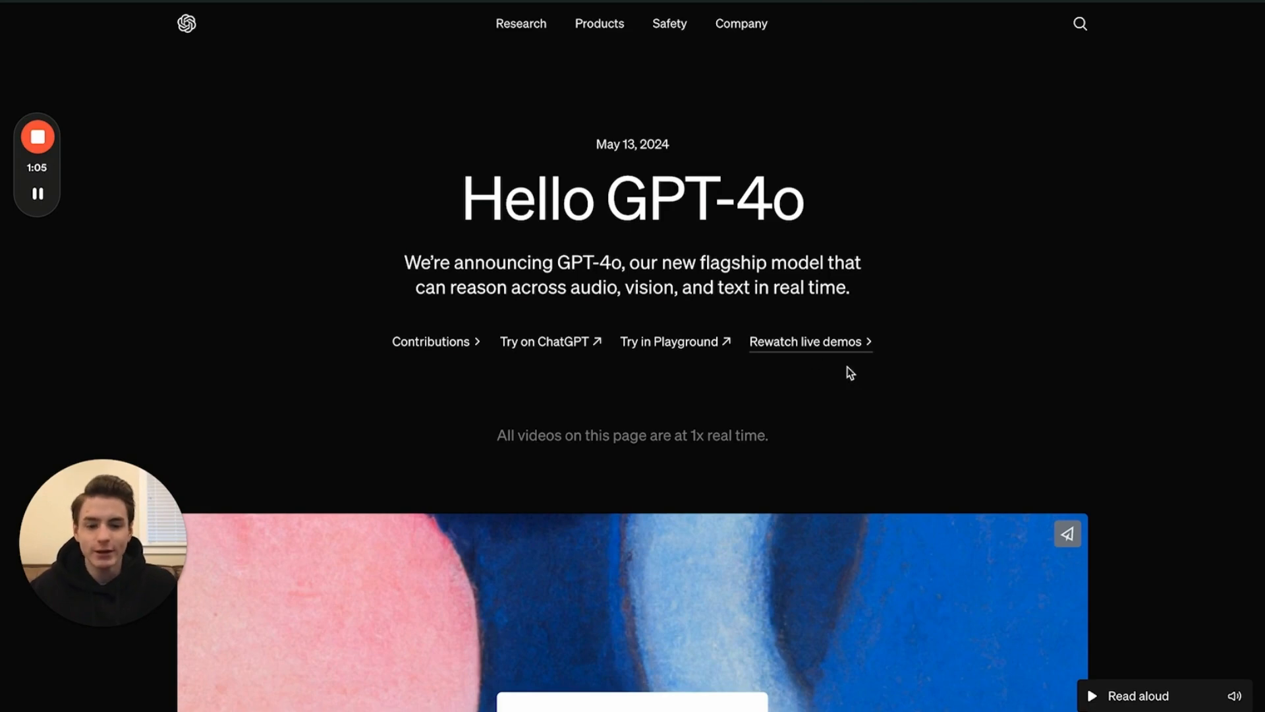
{"action": "scroll", "scroll_direction": "down", "scroll_amount": 3}
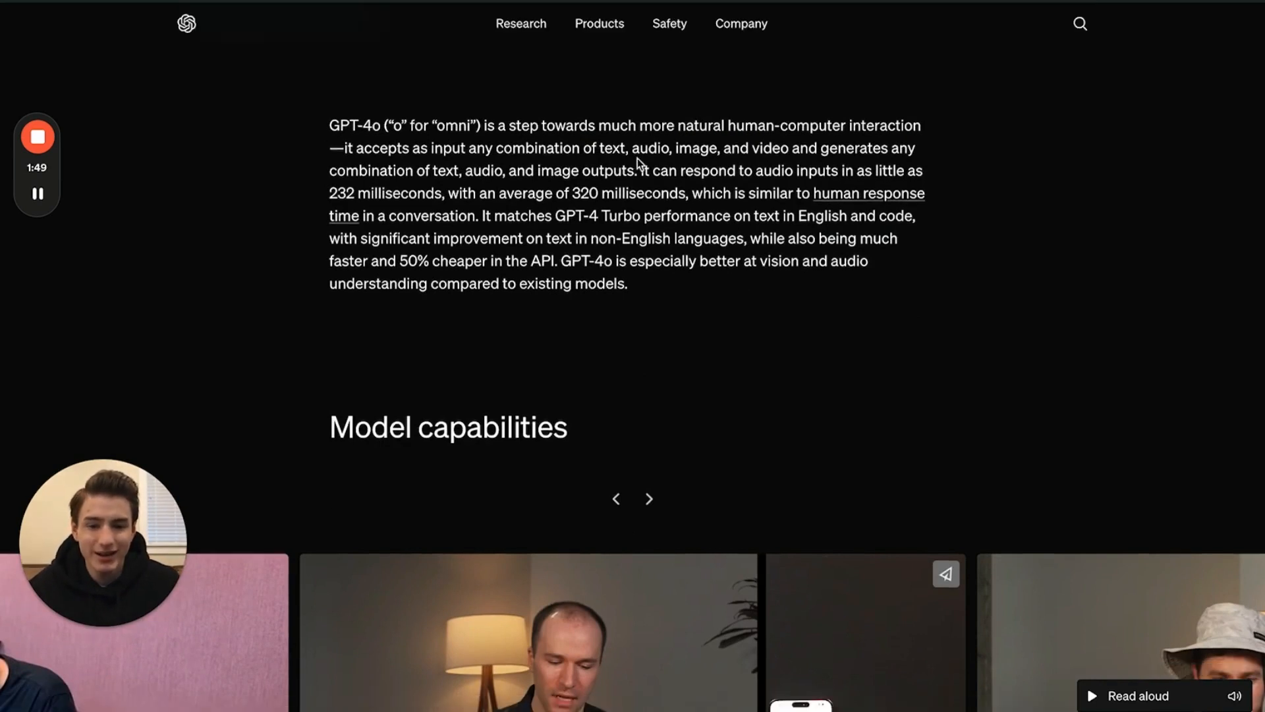
{"action": "mouse_move", "coordinate": [786, 159]}
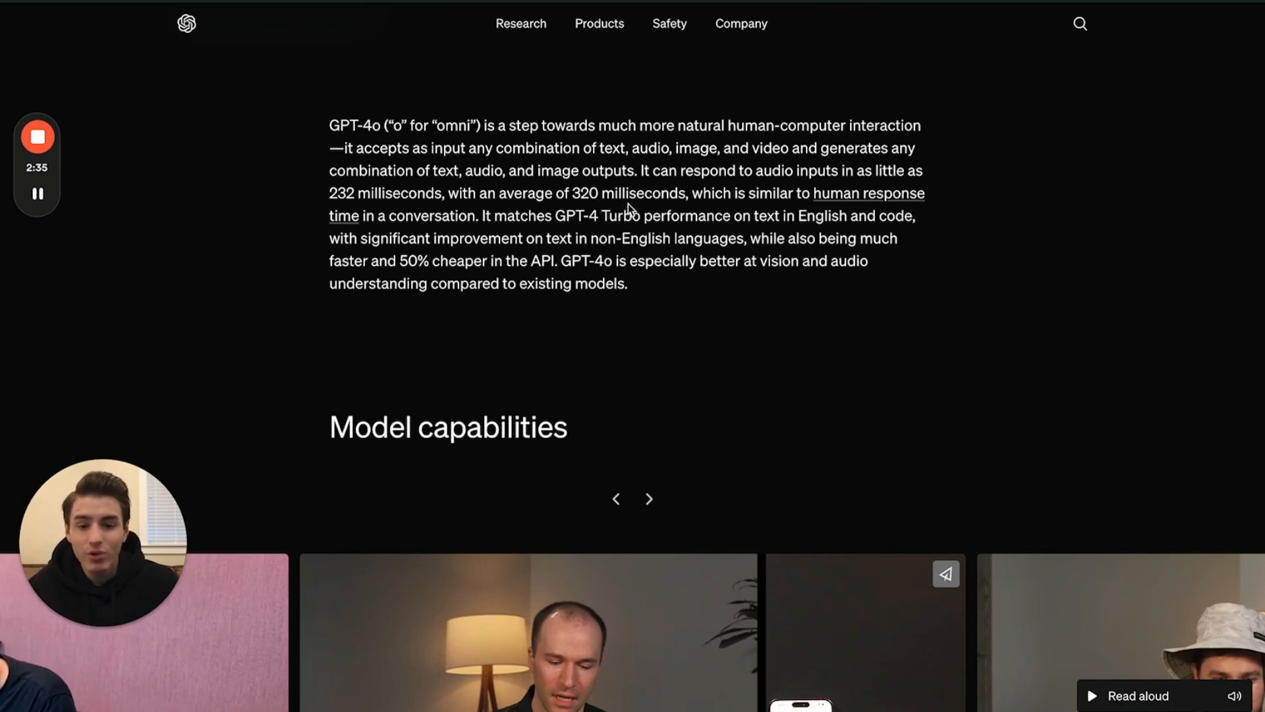
{"action": "mouse_move", "coordinate": [477, 280]}
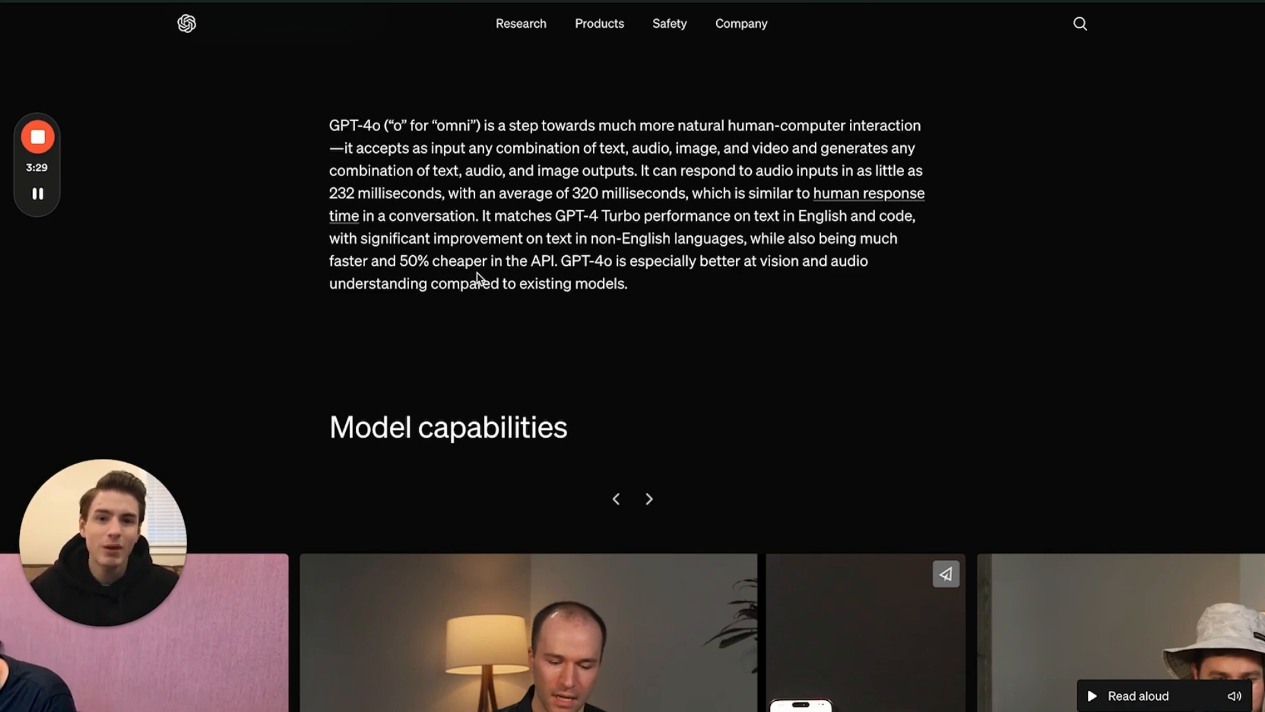
Scroll down to the Model capabilities demo video carousel
{"action": "scroll", "scroll_direction": "down", "scroll_amount": 3}
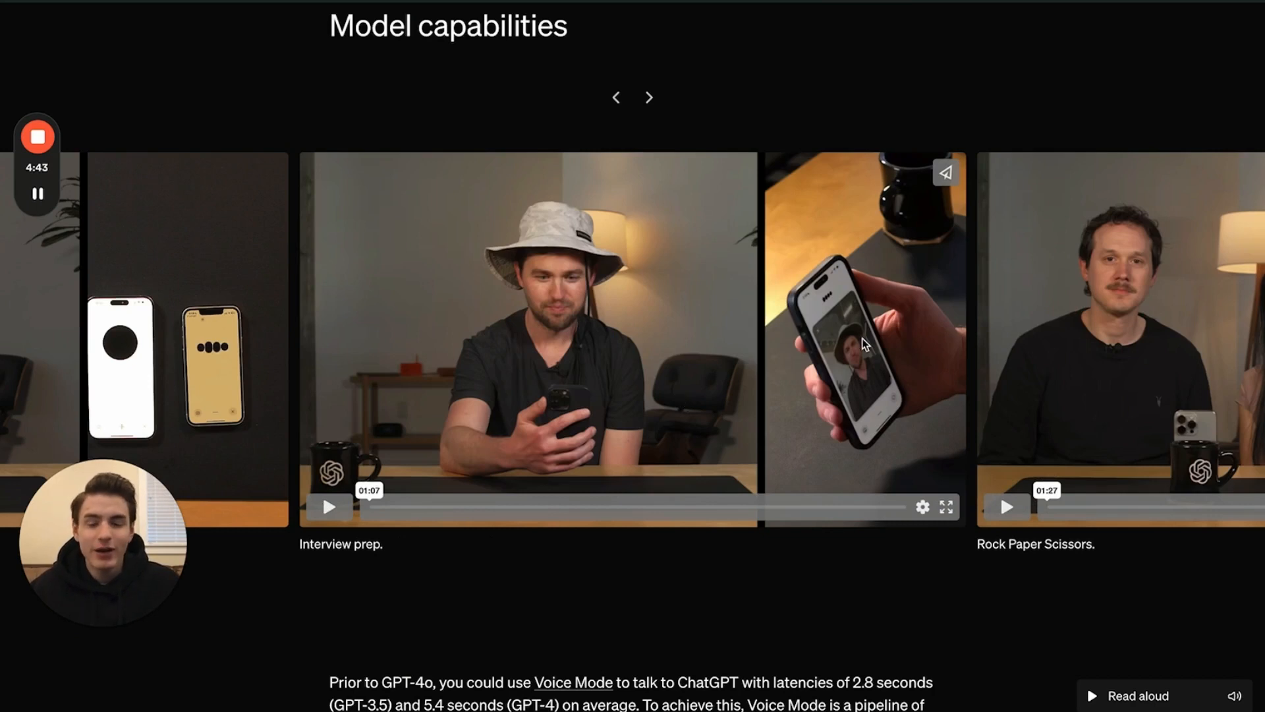
{"action": "mouse_move", "coordinate": [841, 392]}
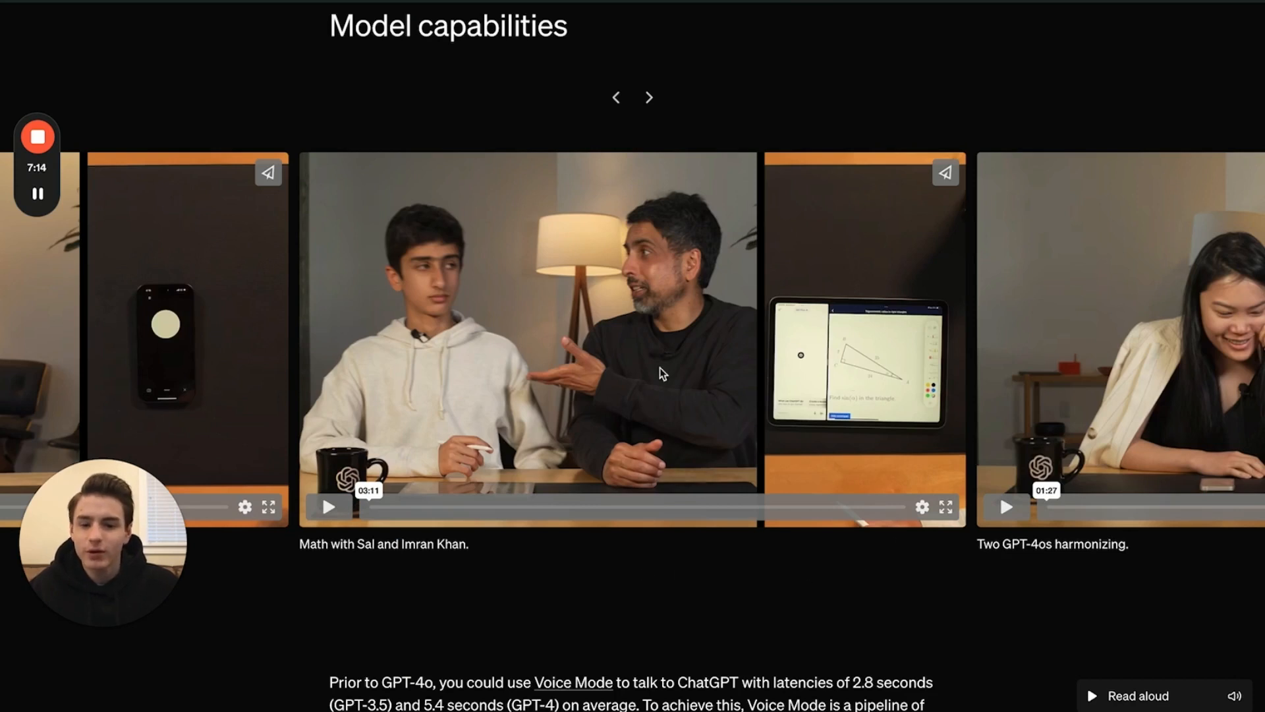
{"action": "mouse_move", "coordinate": [947, 596]}
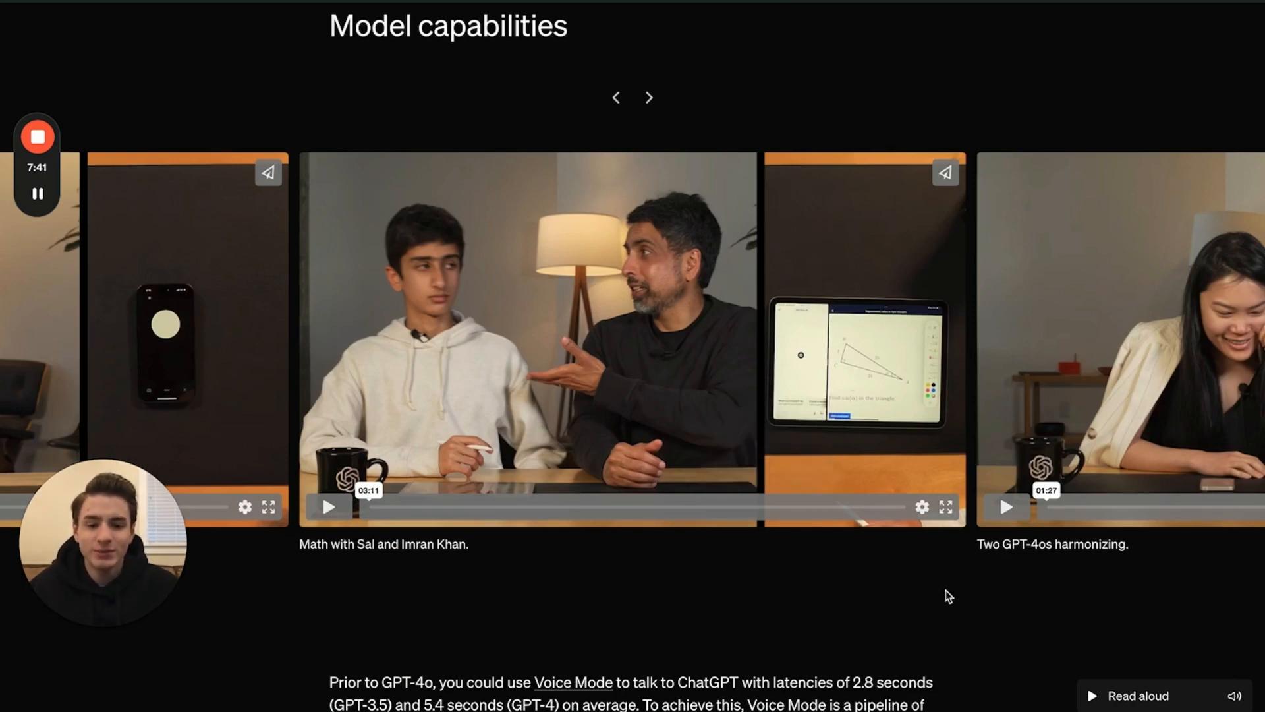
{"action": "mouse_move", "coordinate": [1007, 569]}
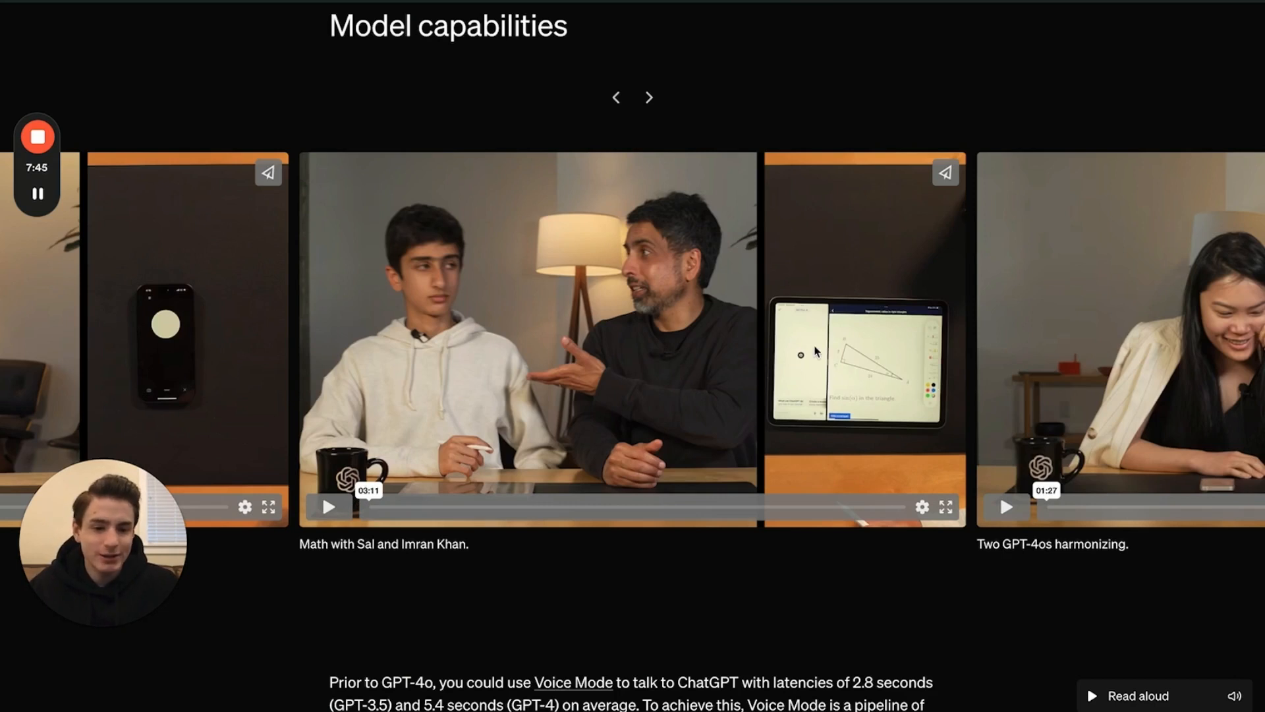
{"action": "mouse_move", "coordinate": [916, 439]}
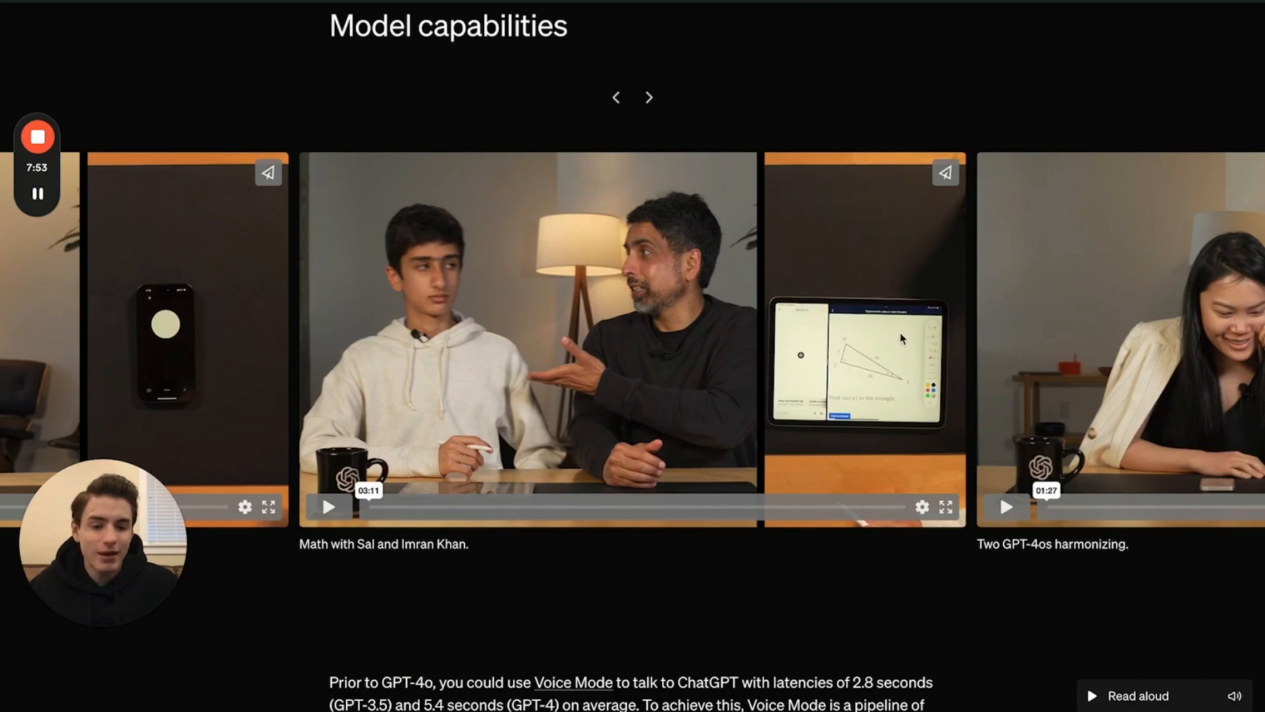
{"action": "mouse_move", "coordinate": [843, 368]}
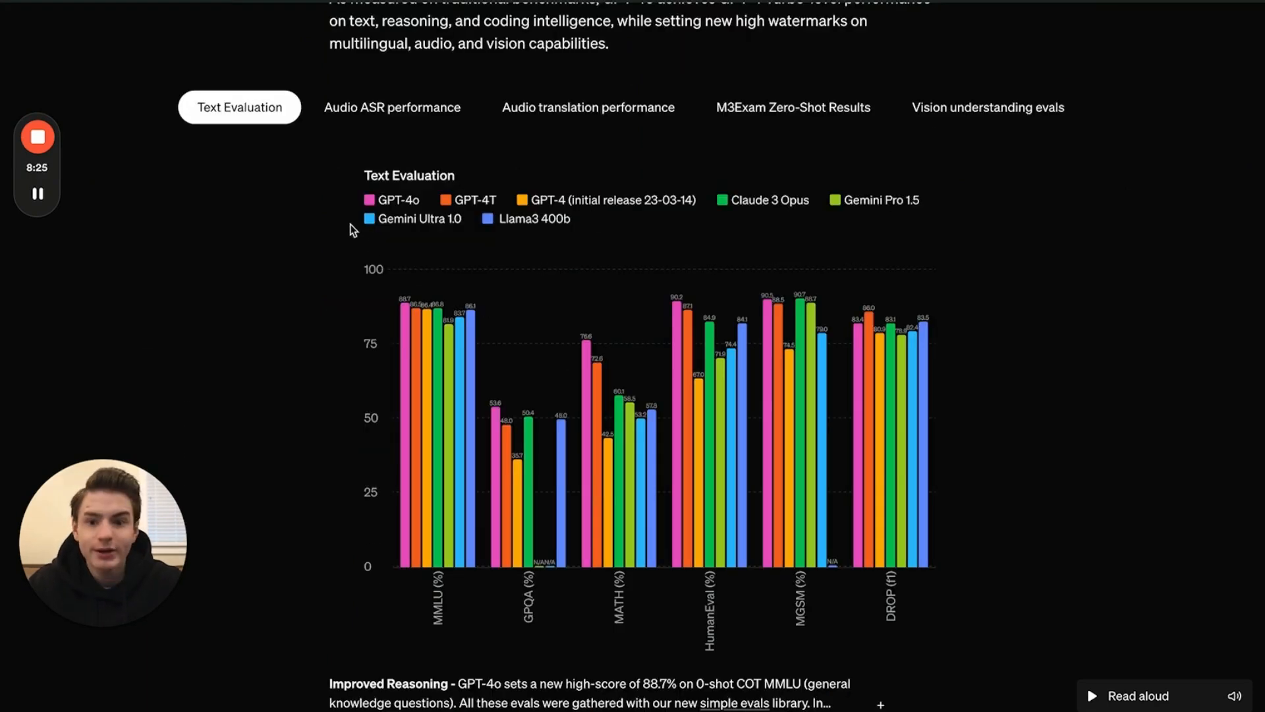
{"action": "mouse_move", "coordinate": [422, 299]}
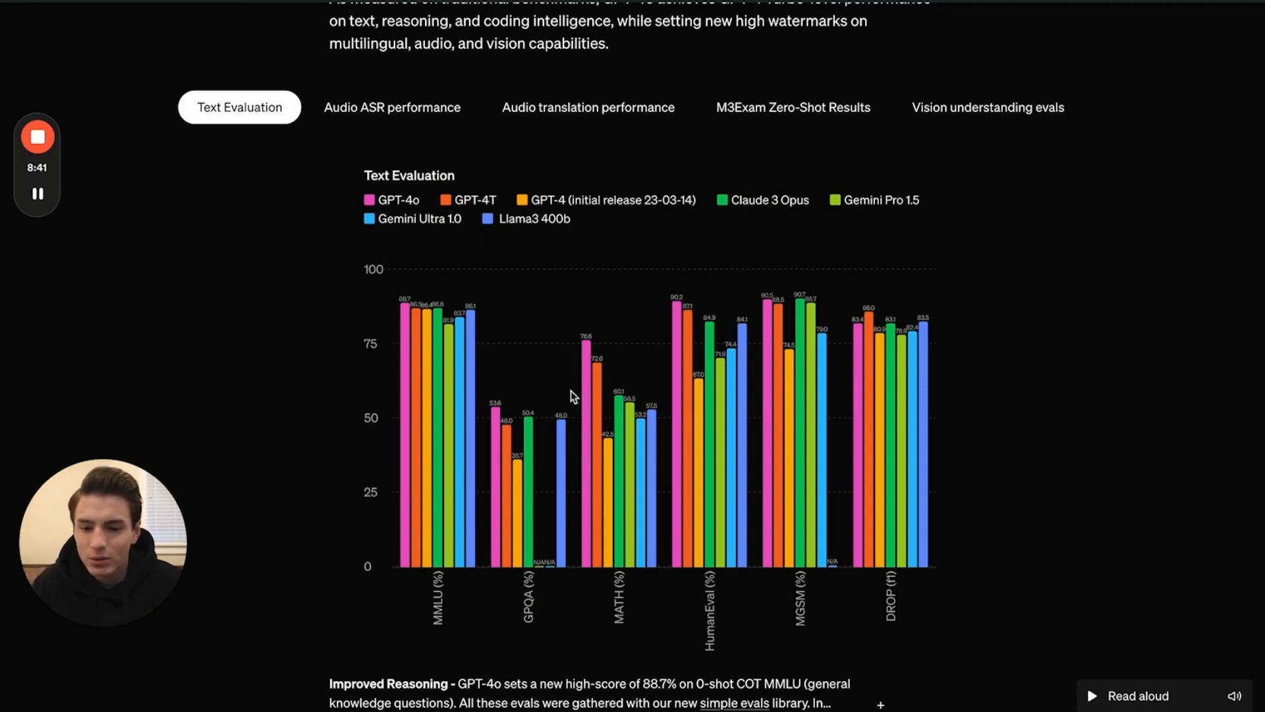
{"action": "mouse_move", "coordinate": [423, 327]}
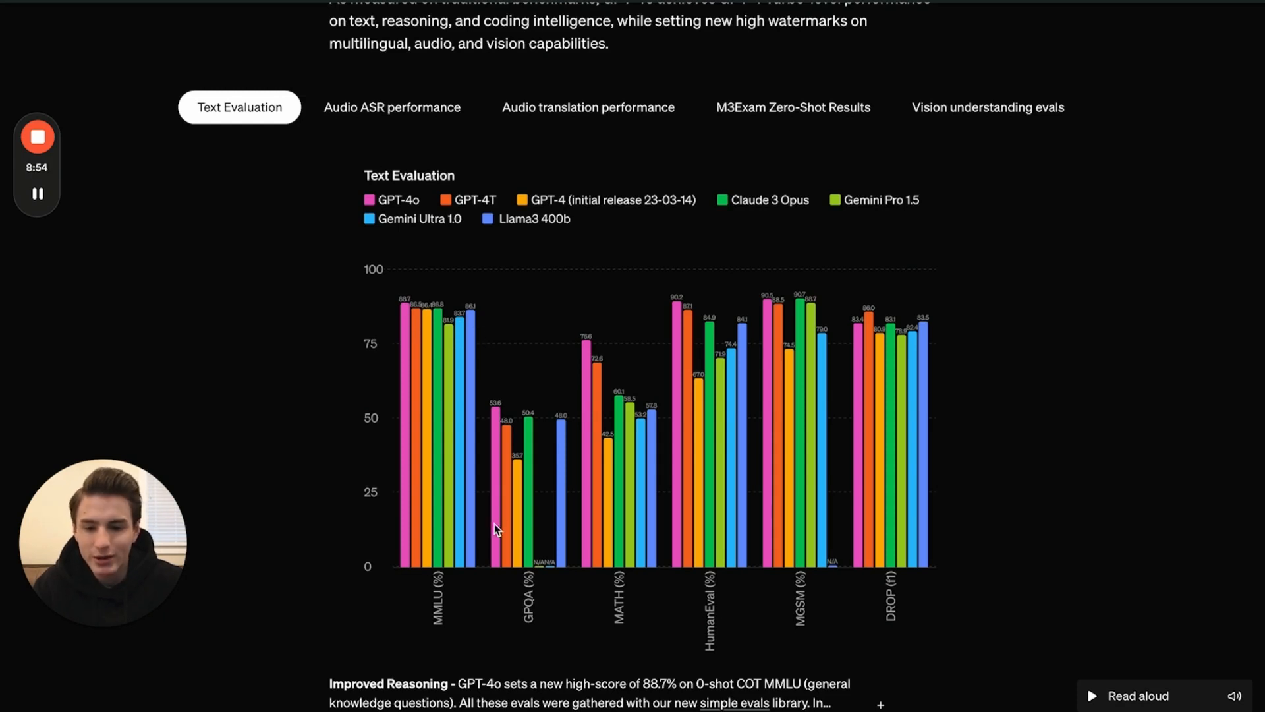
{"action": "mouse_move", "coordinate": [510, 479]}
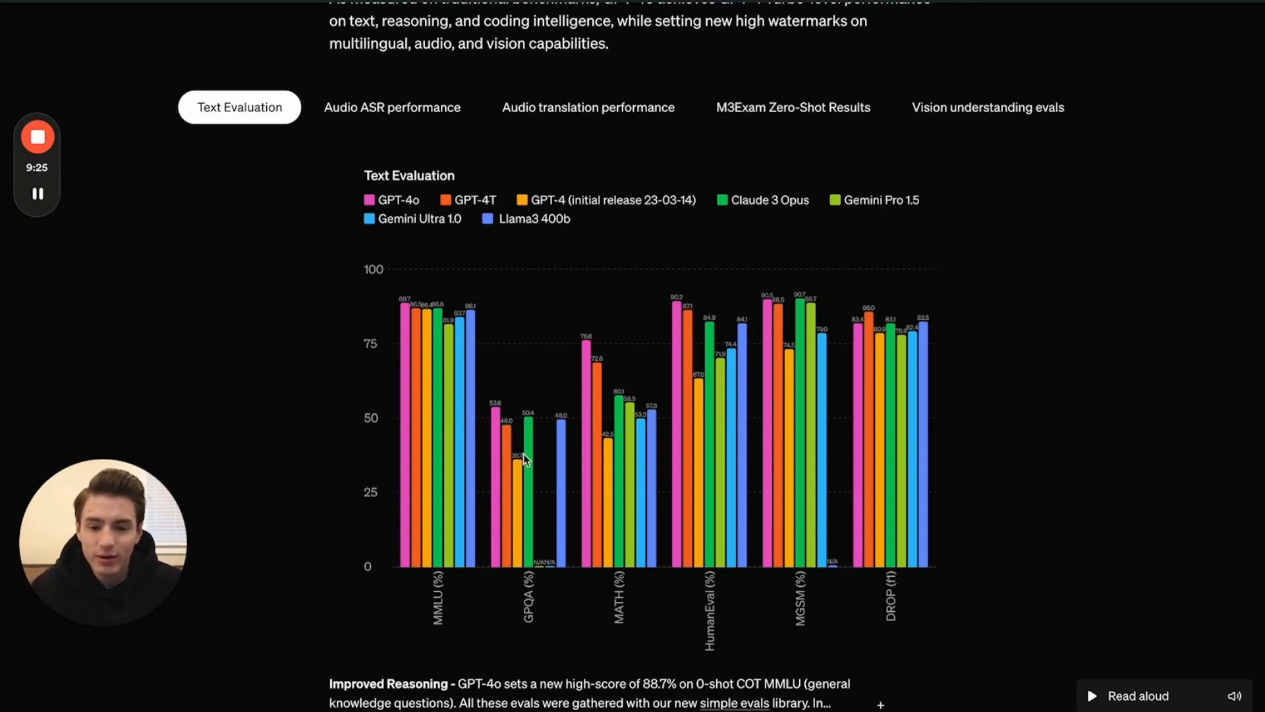
{"action": "mouse_move", "coordinate": [569, 456]}
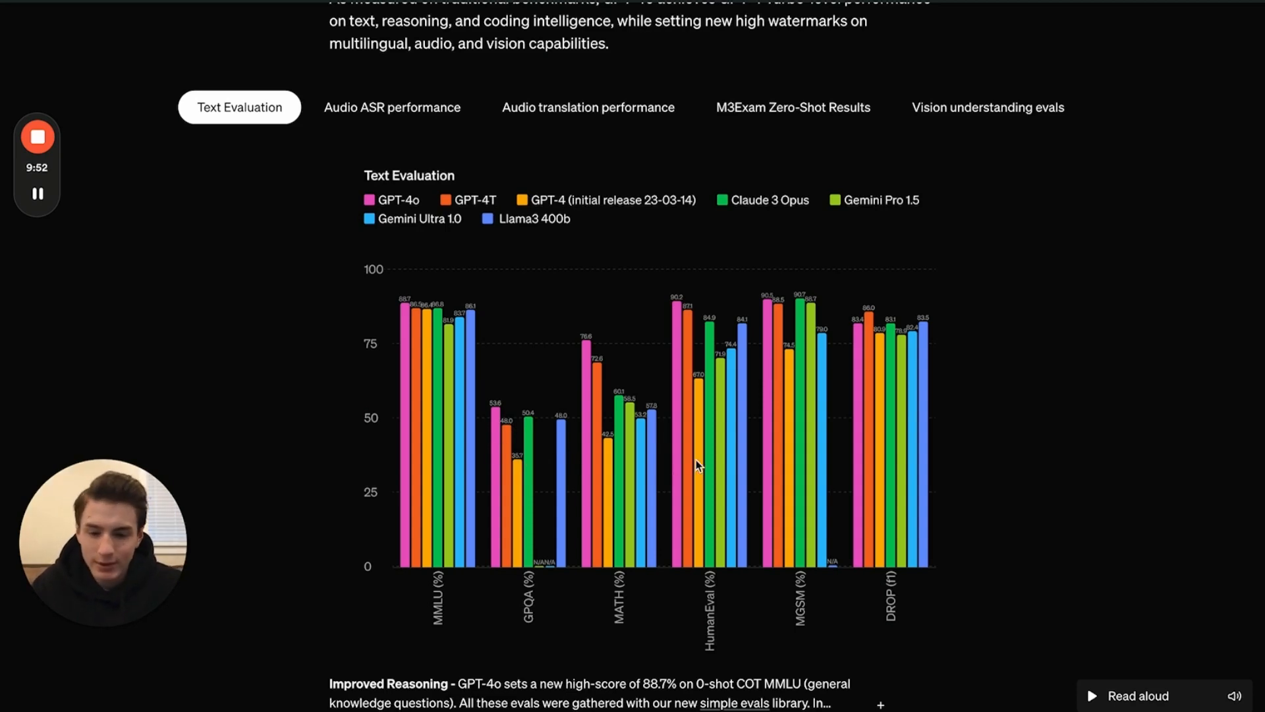
{"action": "mouse_move", "coordinate": [603, 373]}
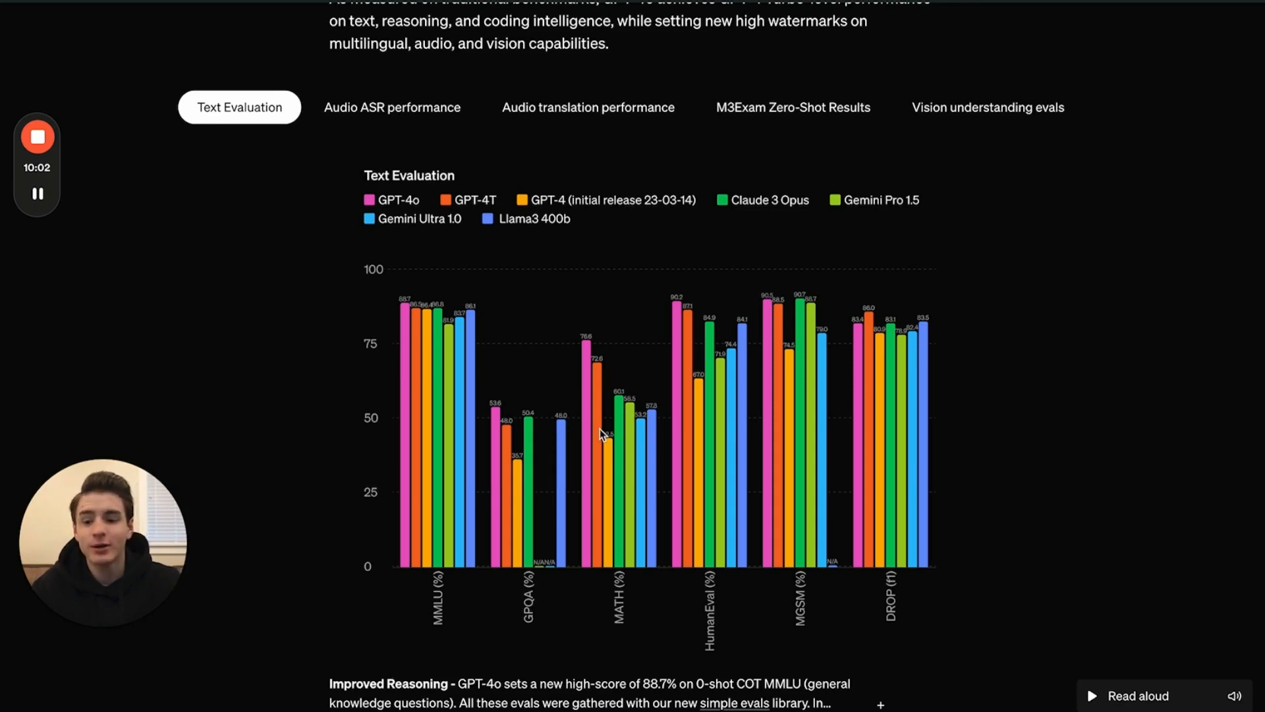
{"action": "mouse_move", "coordinate": [606, 469]}
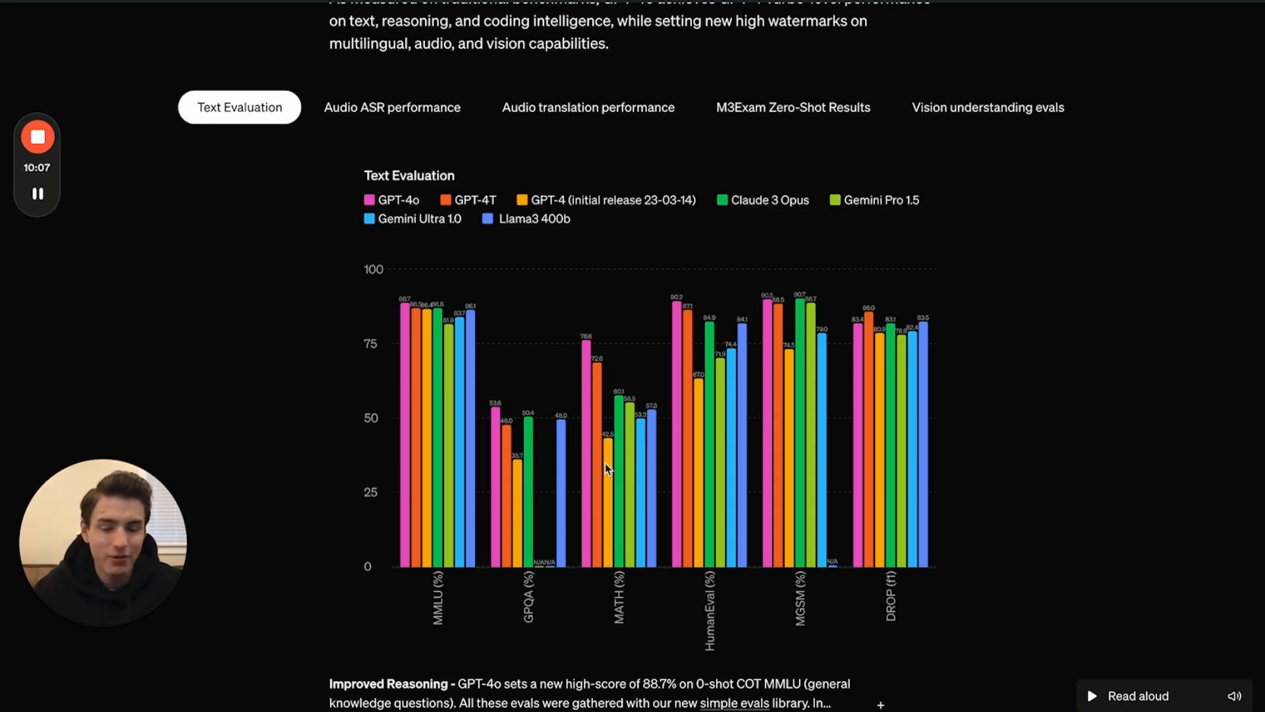
{"action": "mouse_move", "coordinate": [714, 648]}
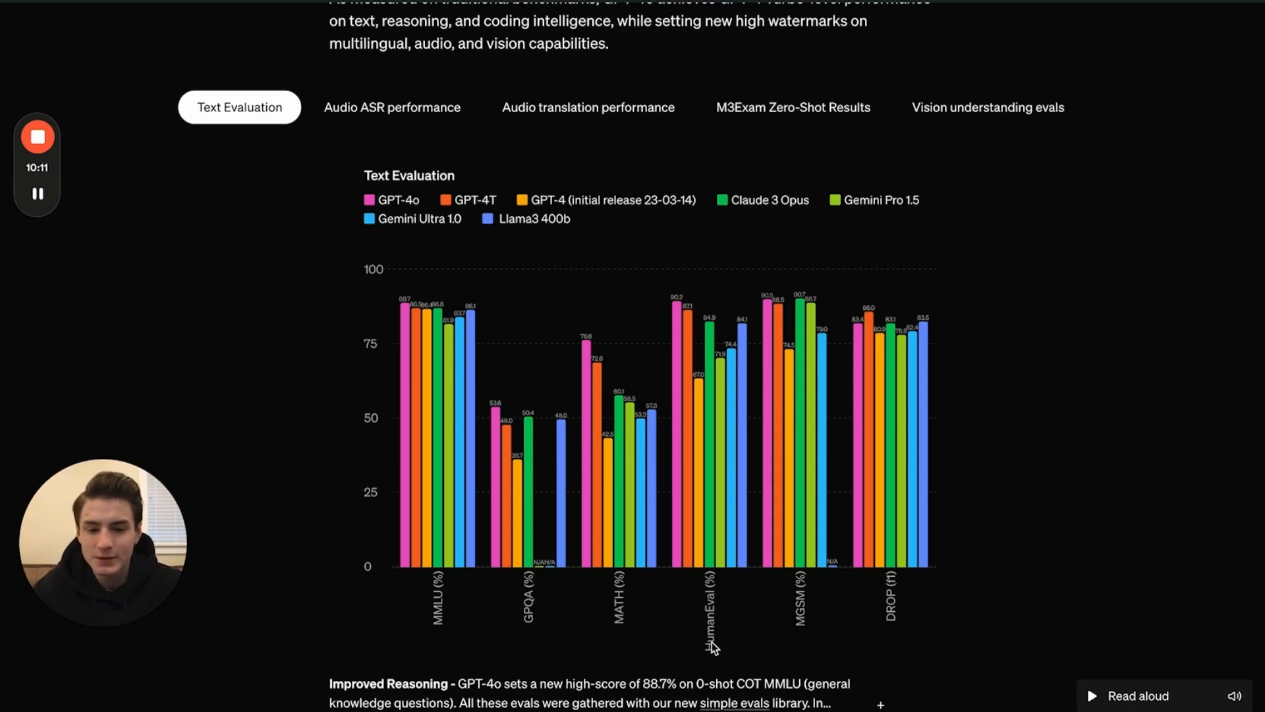
{"action": "scroll", "scroll_direction": "down", "scroll_amount": 3}
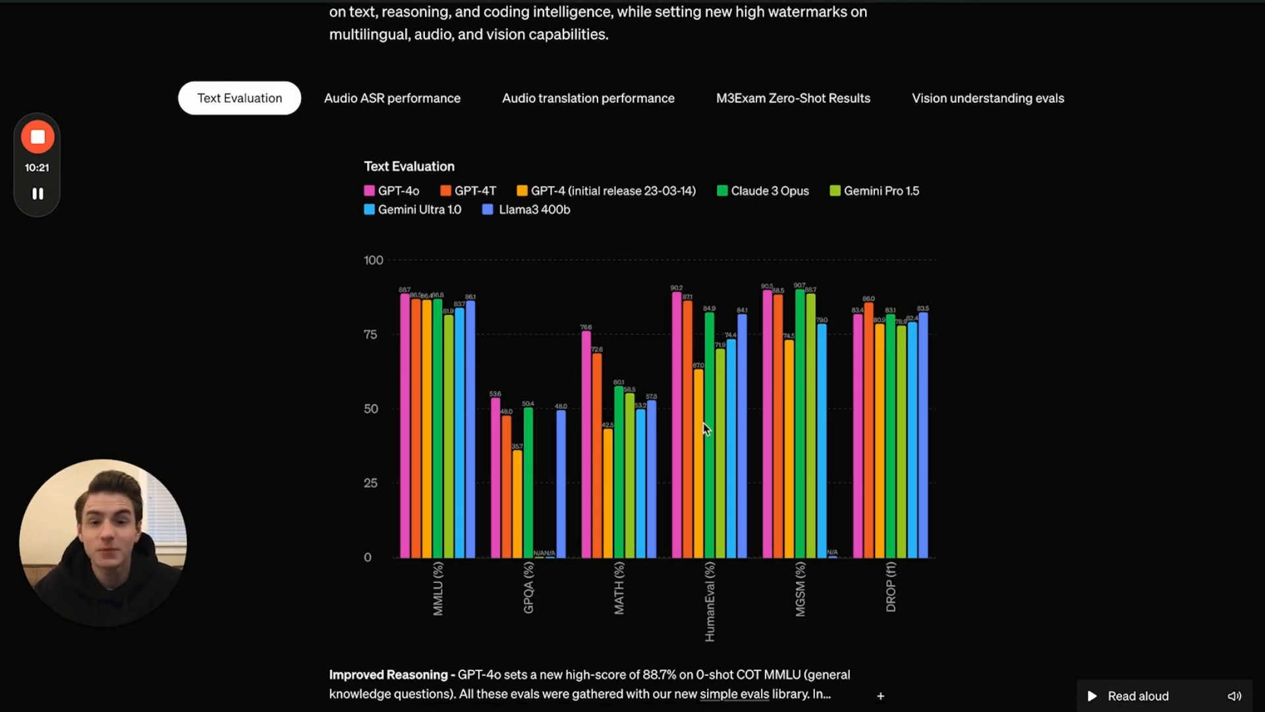
{"action": "mouse_move", "coordinate": [721, 419]}
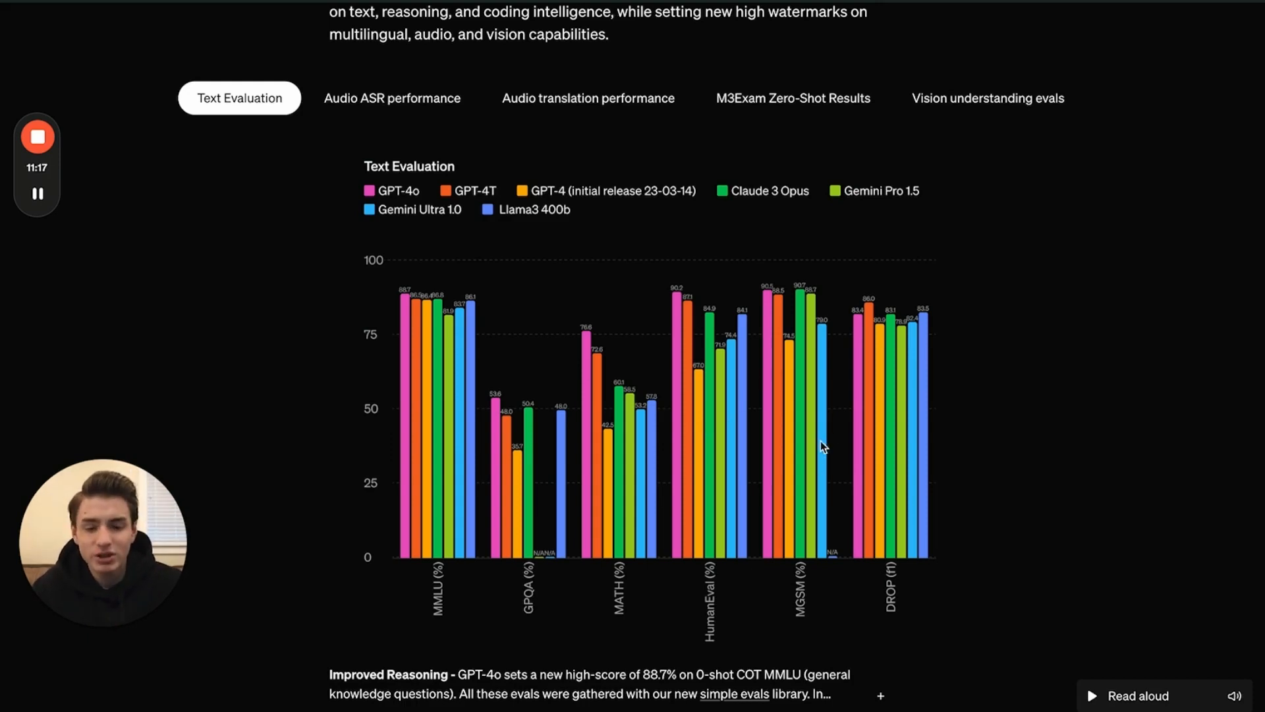
{"action": "mouse_move", "coordinate": [722, 346]}
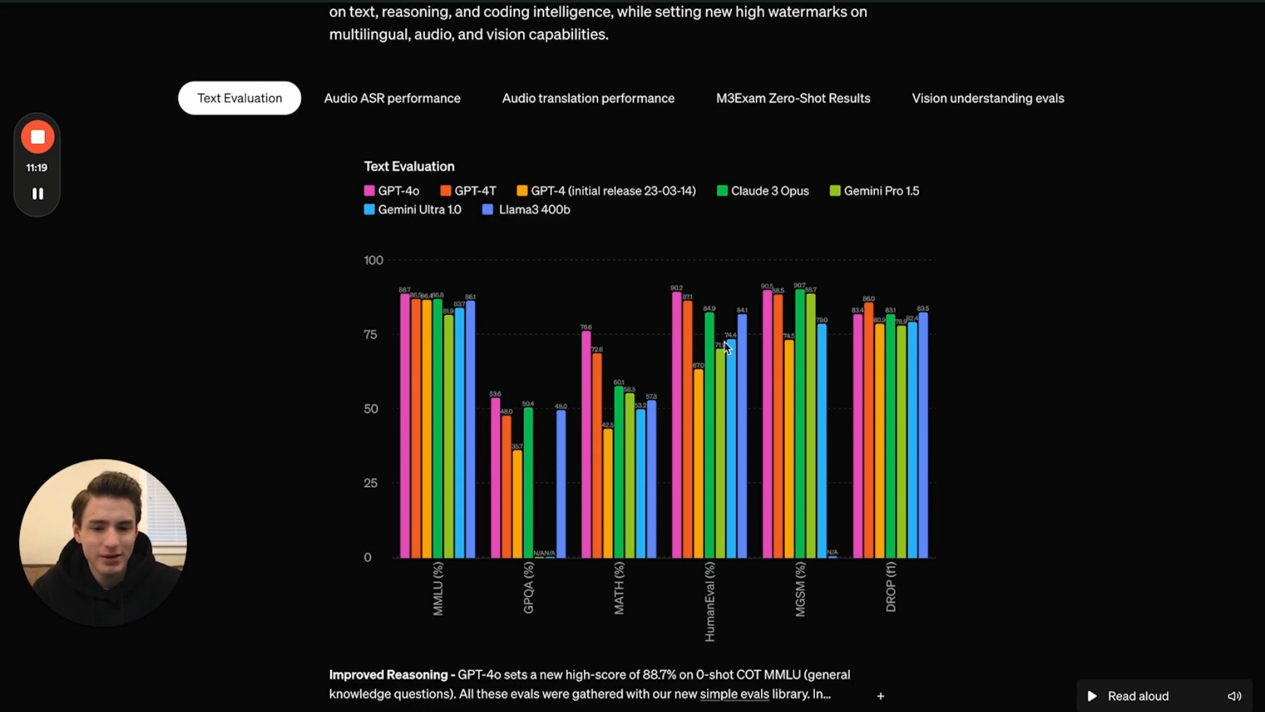
{"action": "mouse_move", "coordinate": [837, 315]}
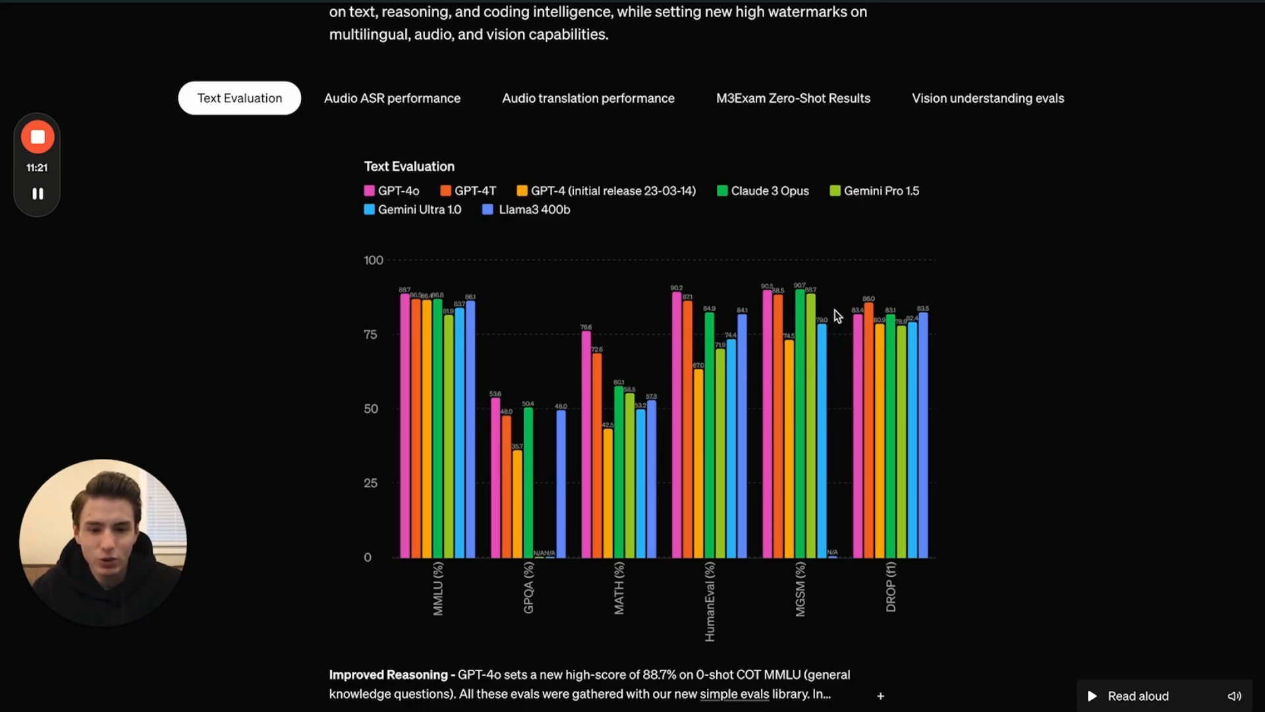
{"action": "mouse_move", "coordinate": [841, 592]}
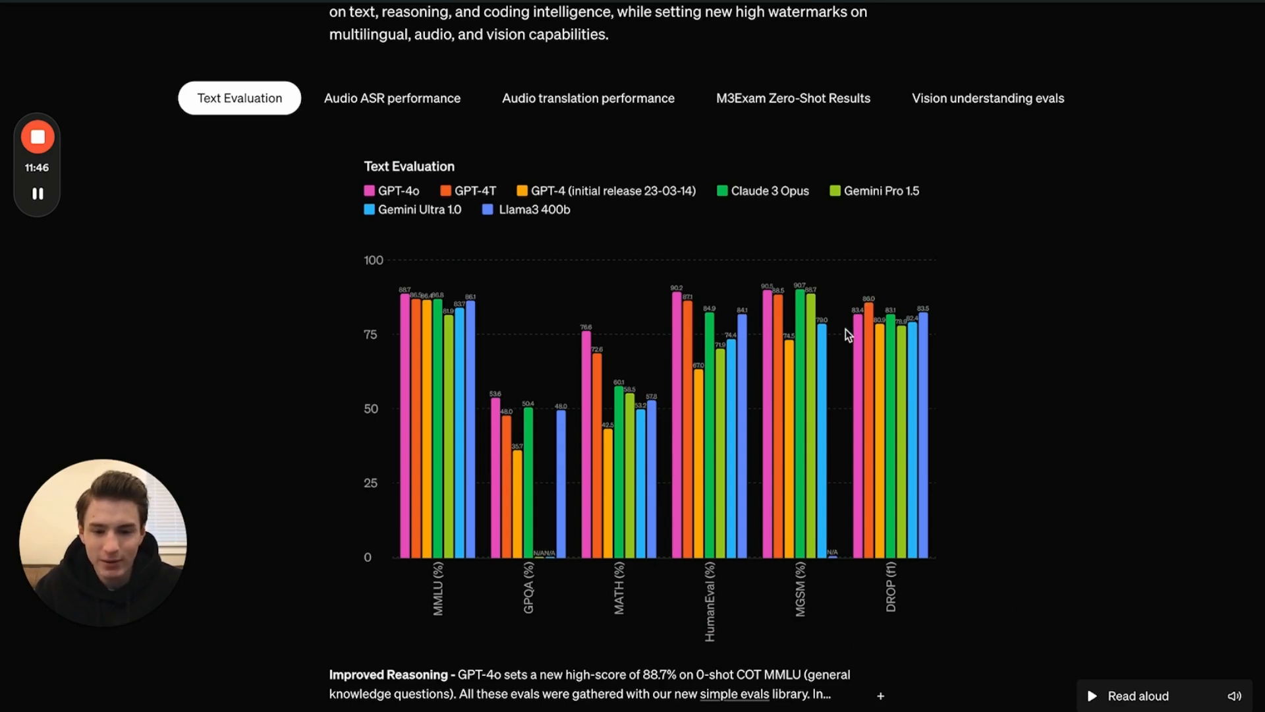
{"action": "mouse_move", "coordinate": [771, 464]}
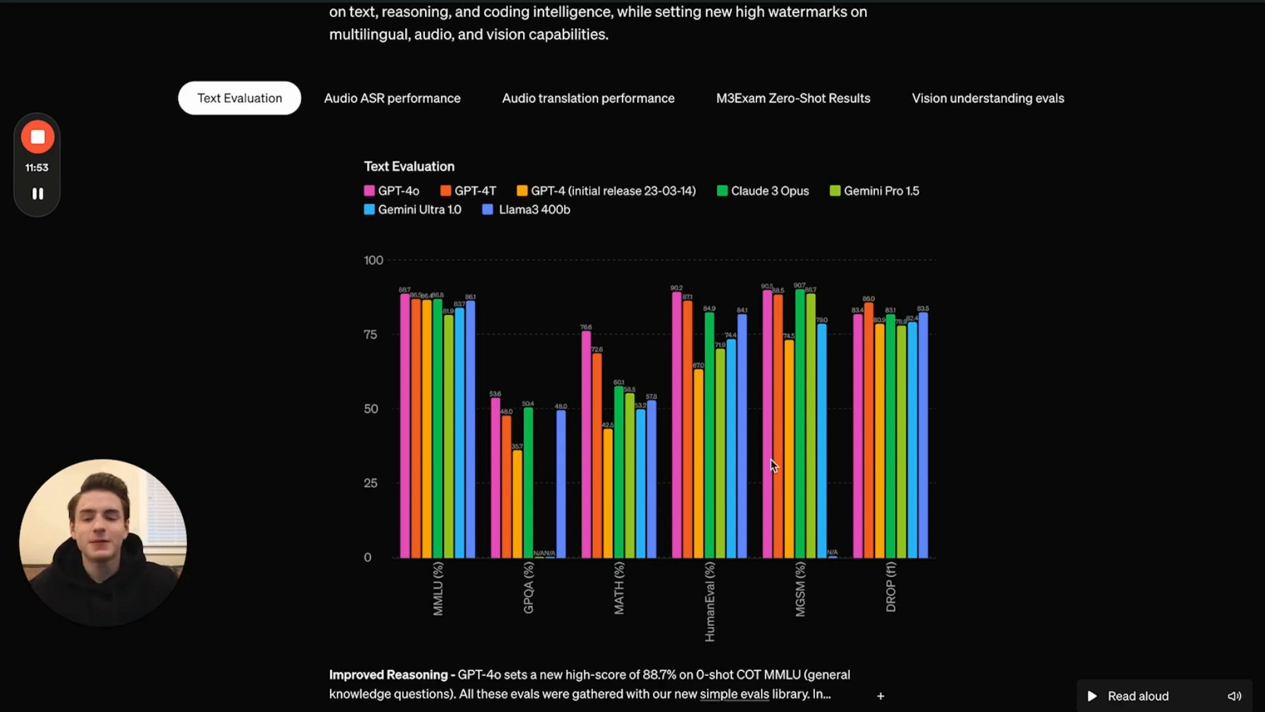
{"action": "mouse_move", "coordinate": [719, 415]}
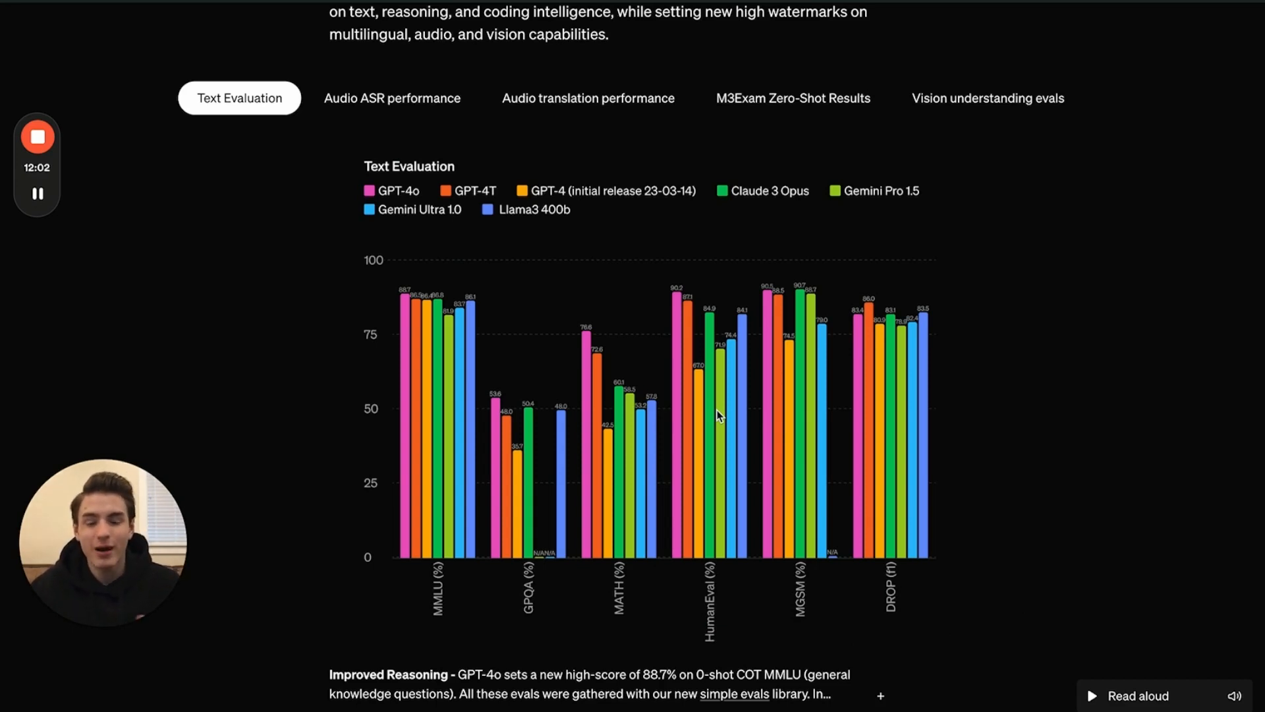
View the Audio ASR, Audio translation, then Vision understanding evals benchmark results
{"action": "left_click", "coordinate": [392, 97]}
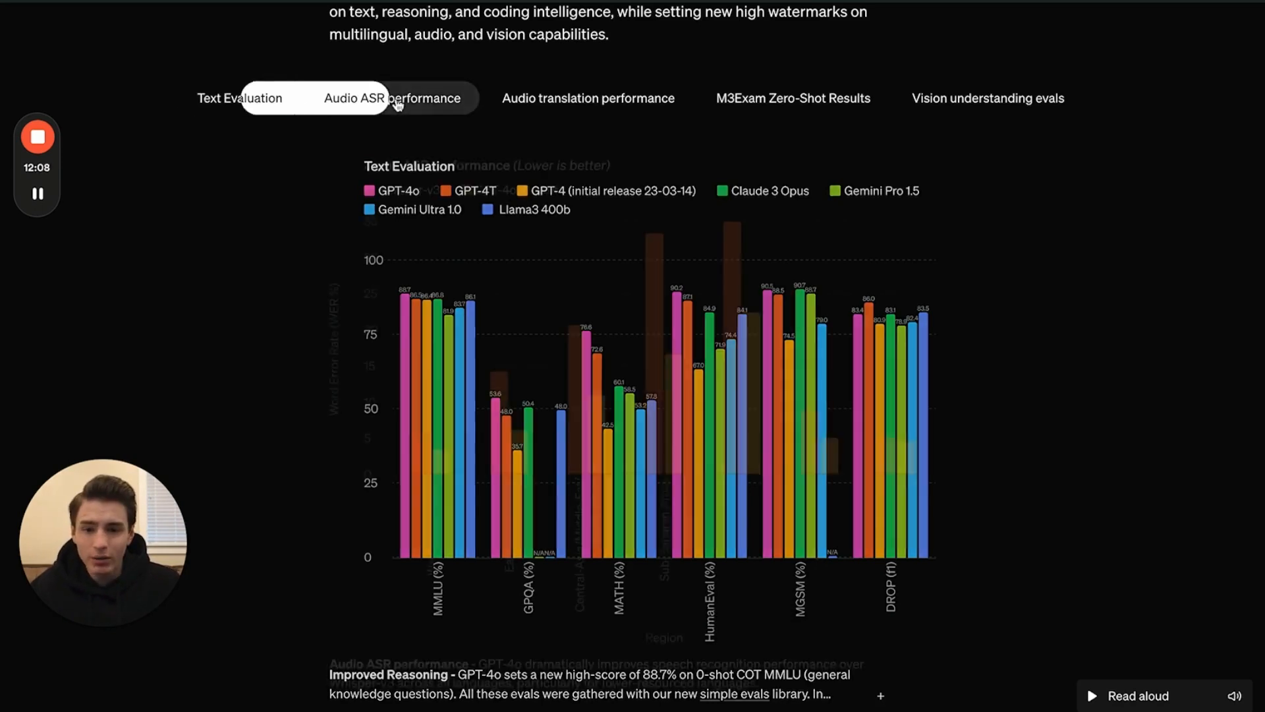
{"action": "left_click", "coordinate": [391, 98]}
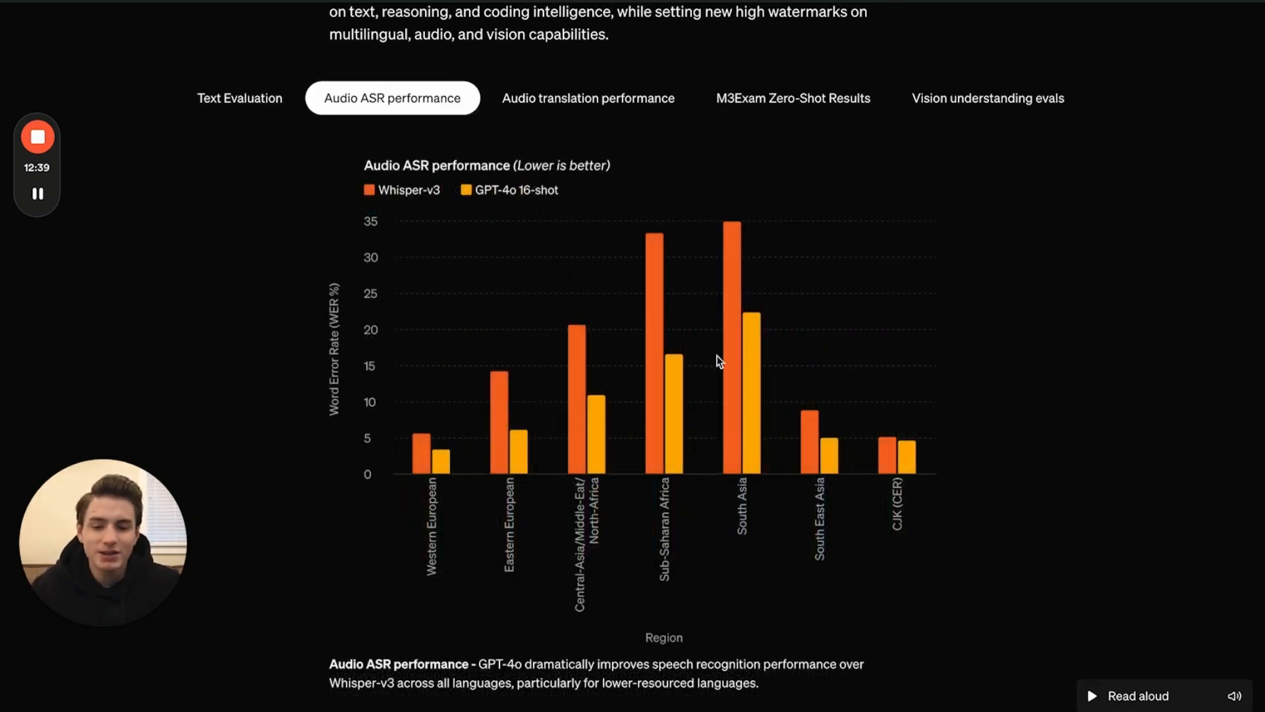
{"action": "left_click", "coordinate": [588, 97]}
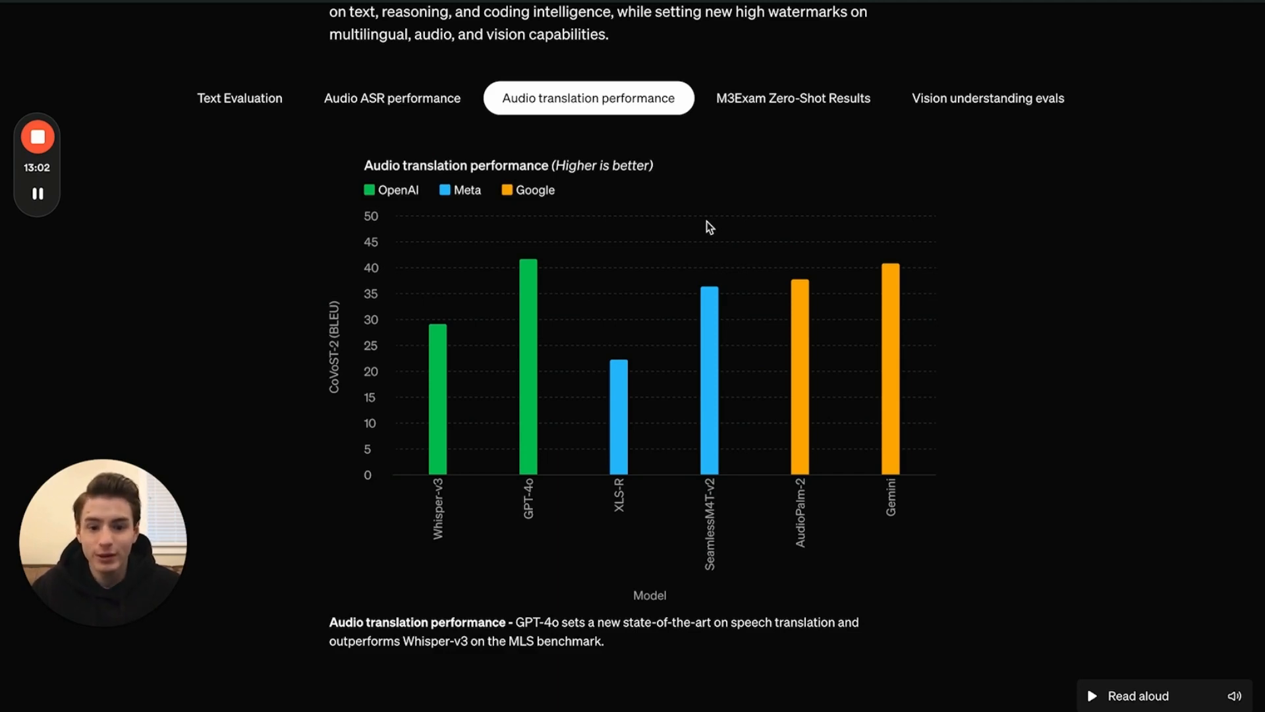
{"action": "left_click", "coordinate": [985, 97]}
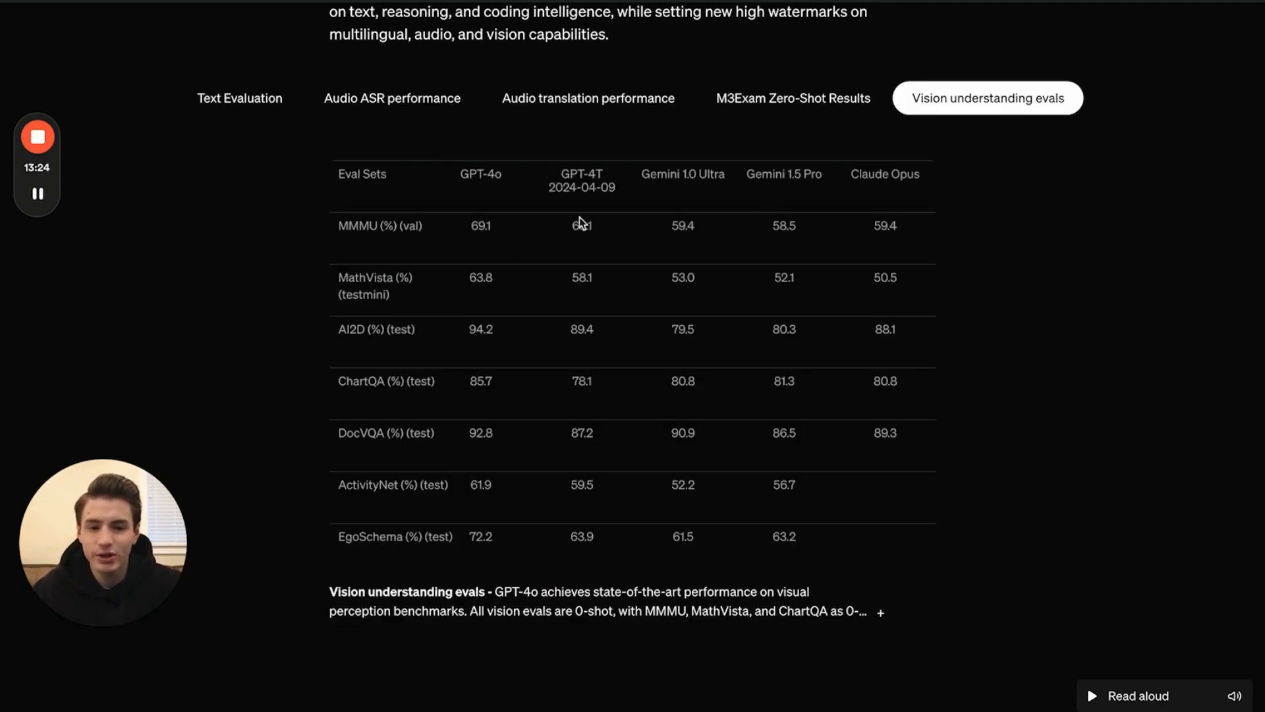
{"action": "mouse_move", "coordinate": [525, 193]}
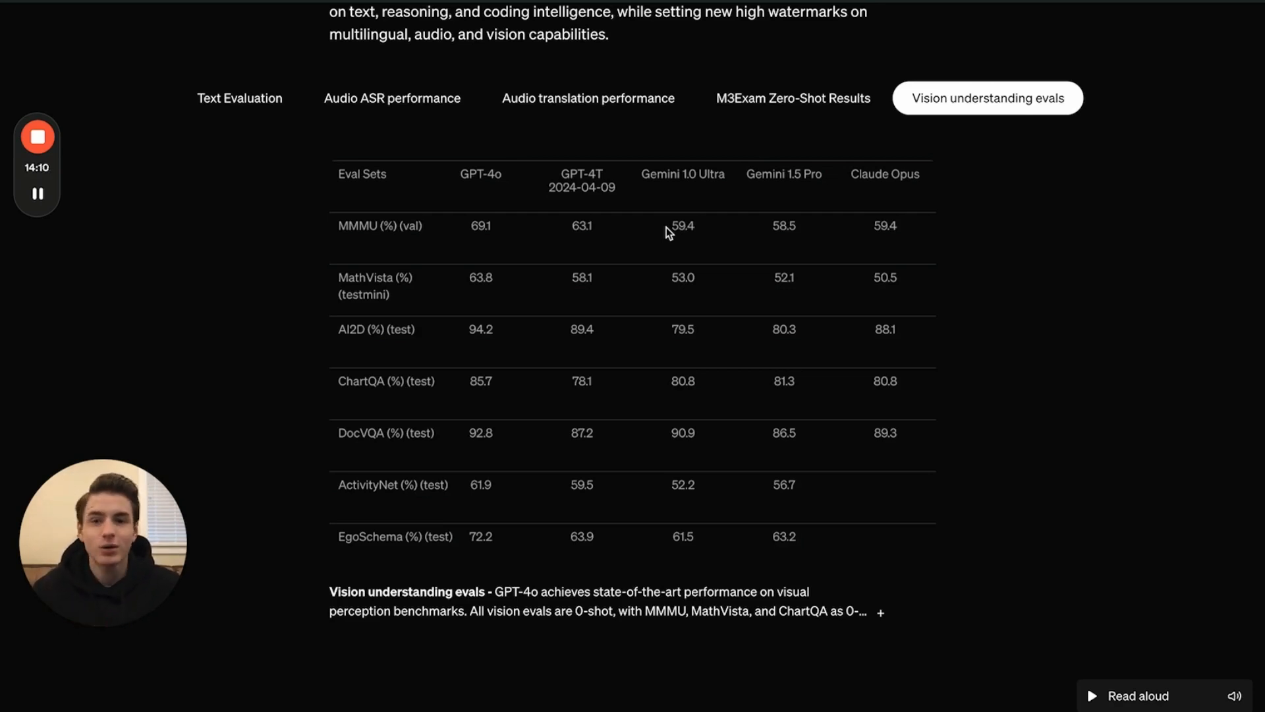
Scroll past Language tokenization and Model safety to the limitations video and Model availability heading
{"action": "scroll", "scroll_direction": "down", "scroll_amount": 3}
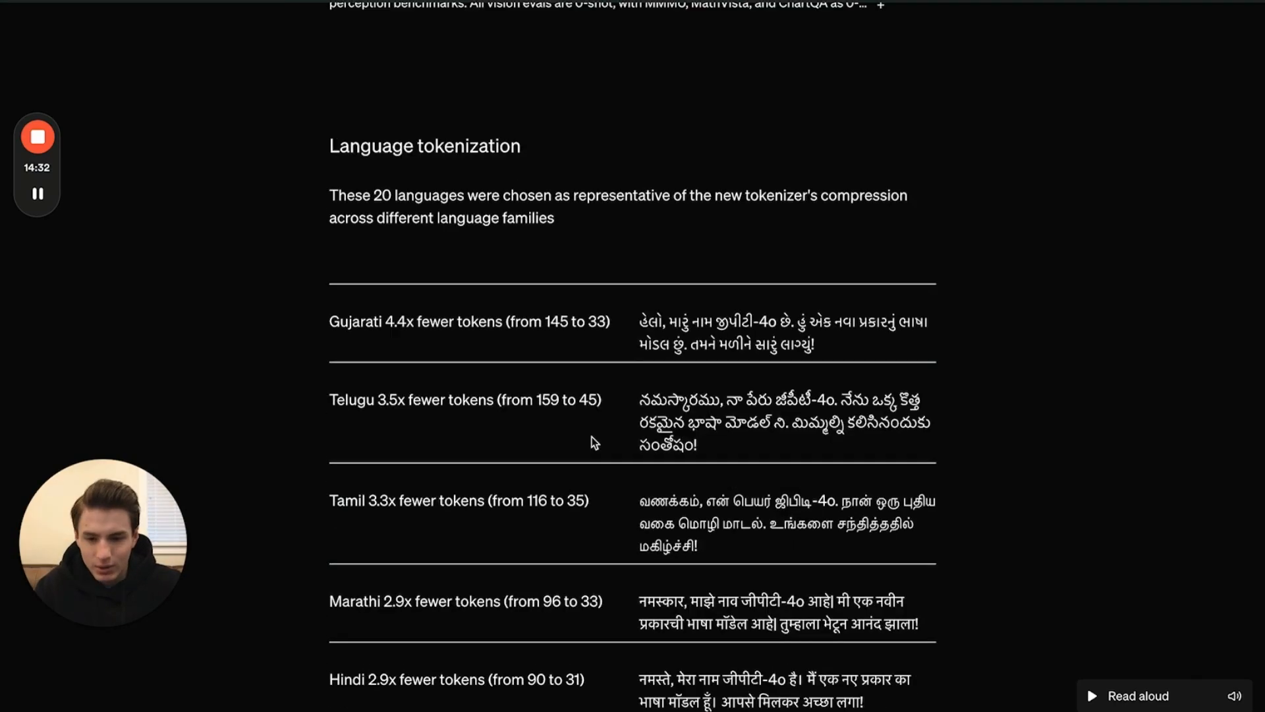
{"action": "scroll", "scroll_direction": "down", "scroll_amount": 3}
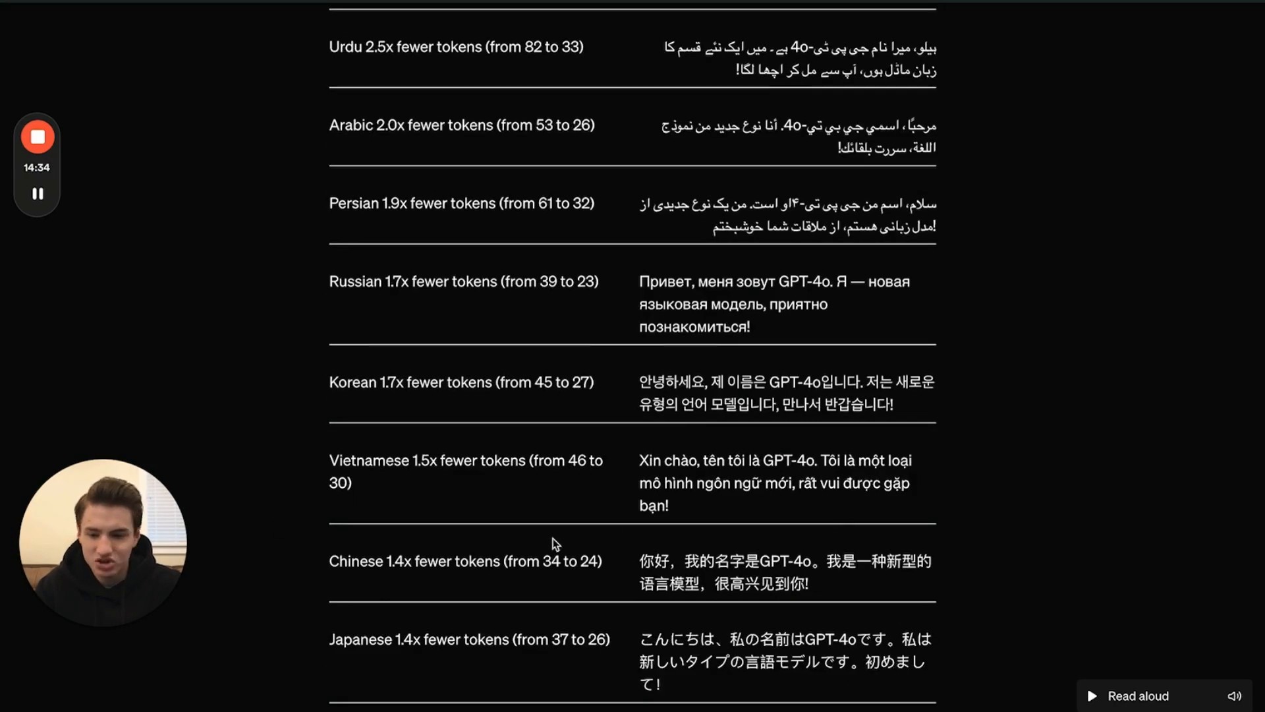
{"action": "scroll", "scroll_direction": "down", "scroll_amount": 3}
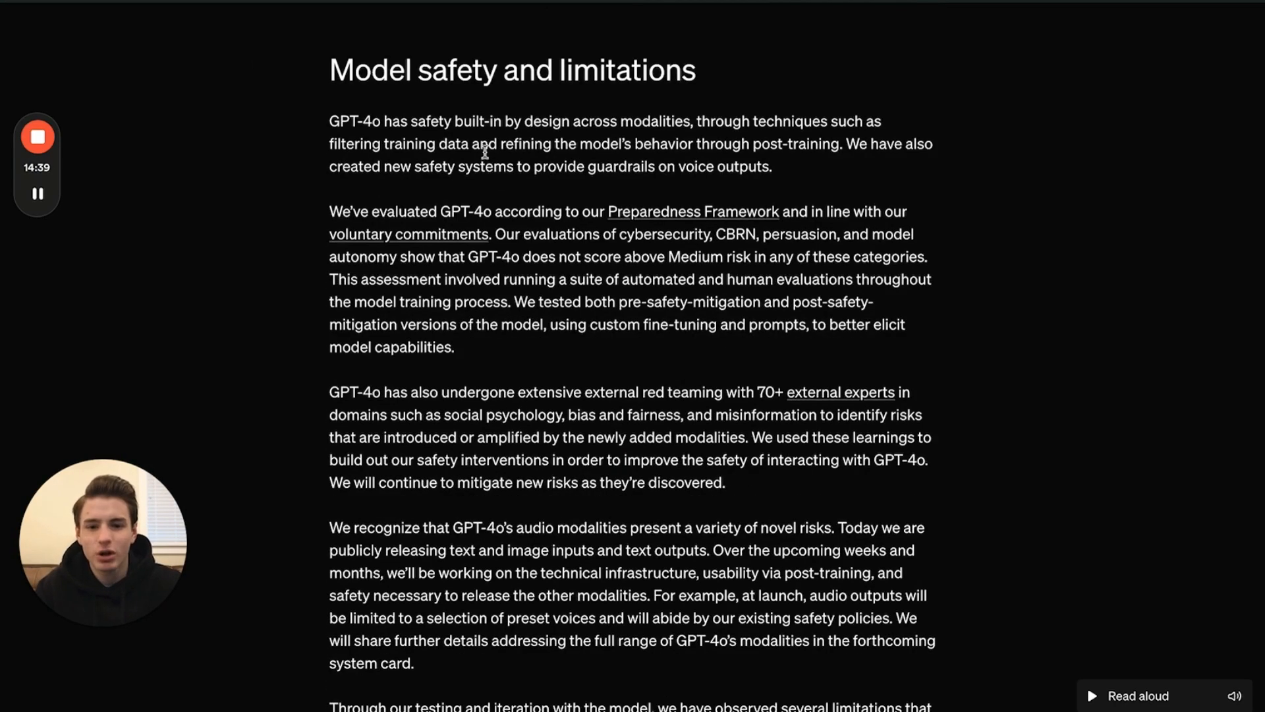
{"action": "scroll", "scroll_direction": "down", "scroll_amount": 3}
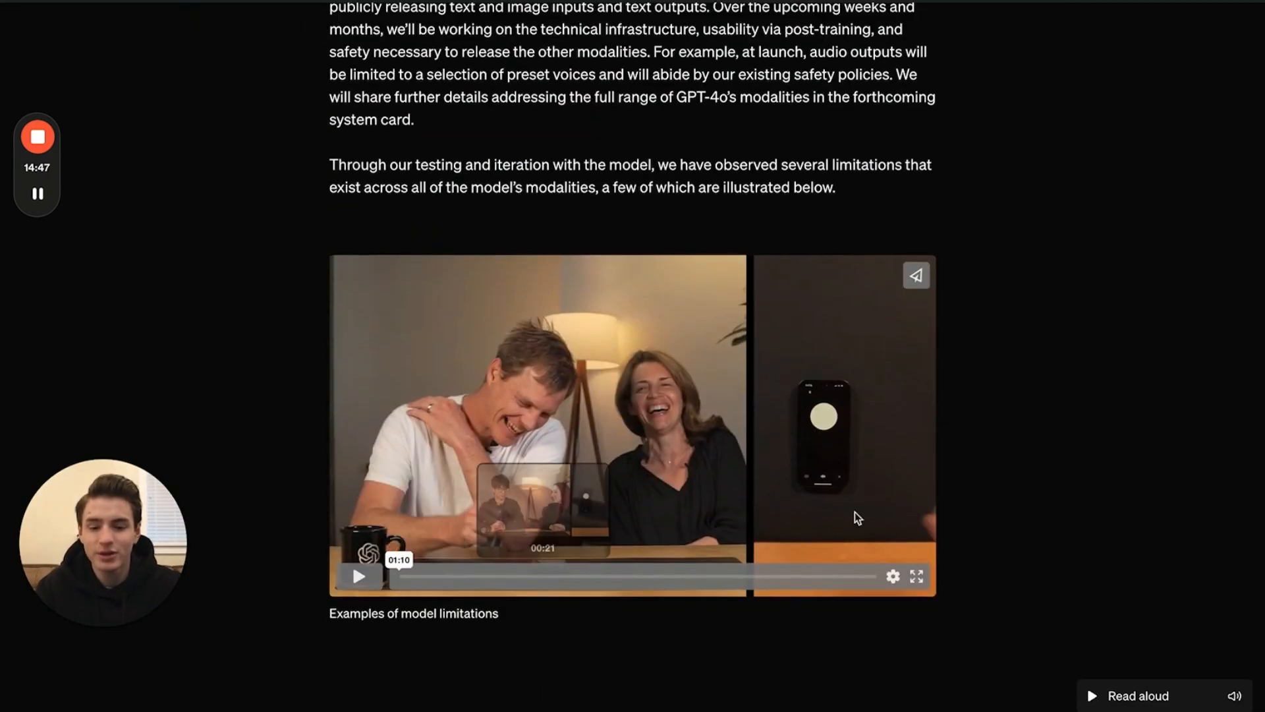
{"action": "scroll", "scroll_direction": "down", "scroll_amount": 3}
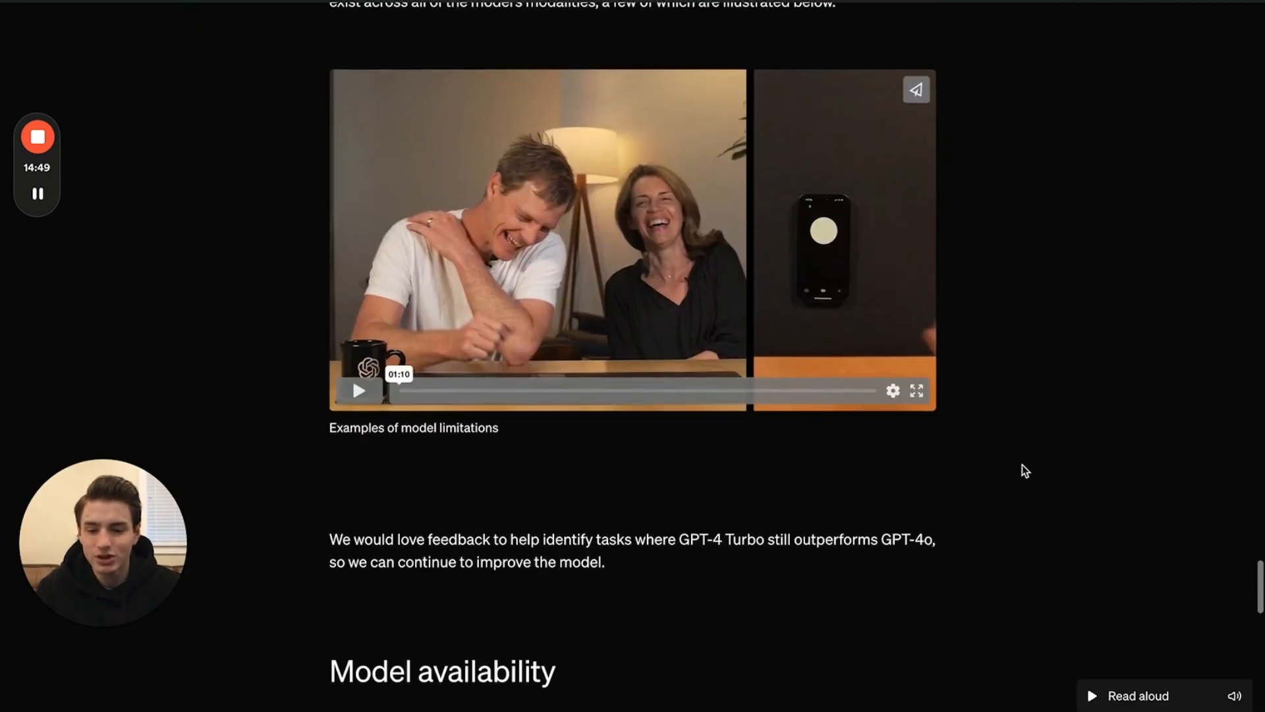
Scroll further to read the full Model availability section on GPT-4o's rollout
{"action": "scroll", "scroll_direction": "down", "scroll_amount": 3}
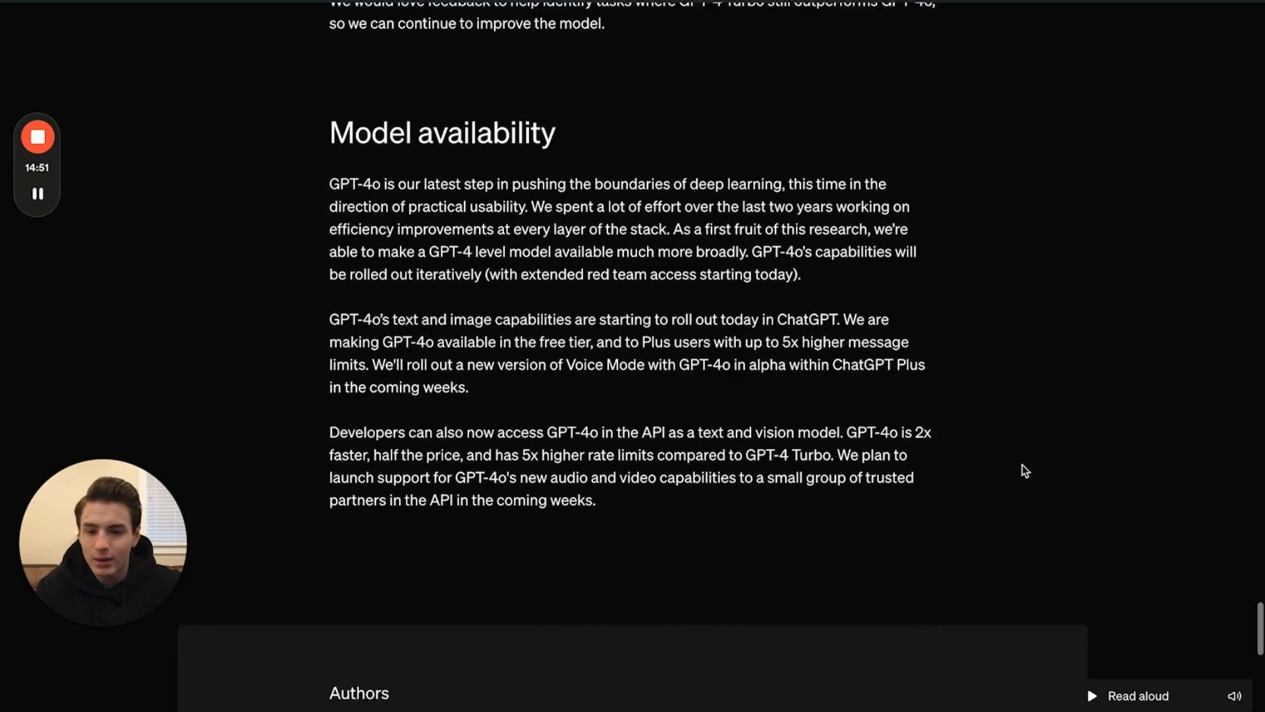
{"action": "scroll", "scroll_direction": "down", "scroll_amount": 3}
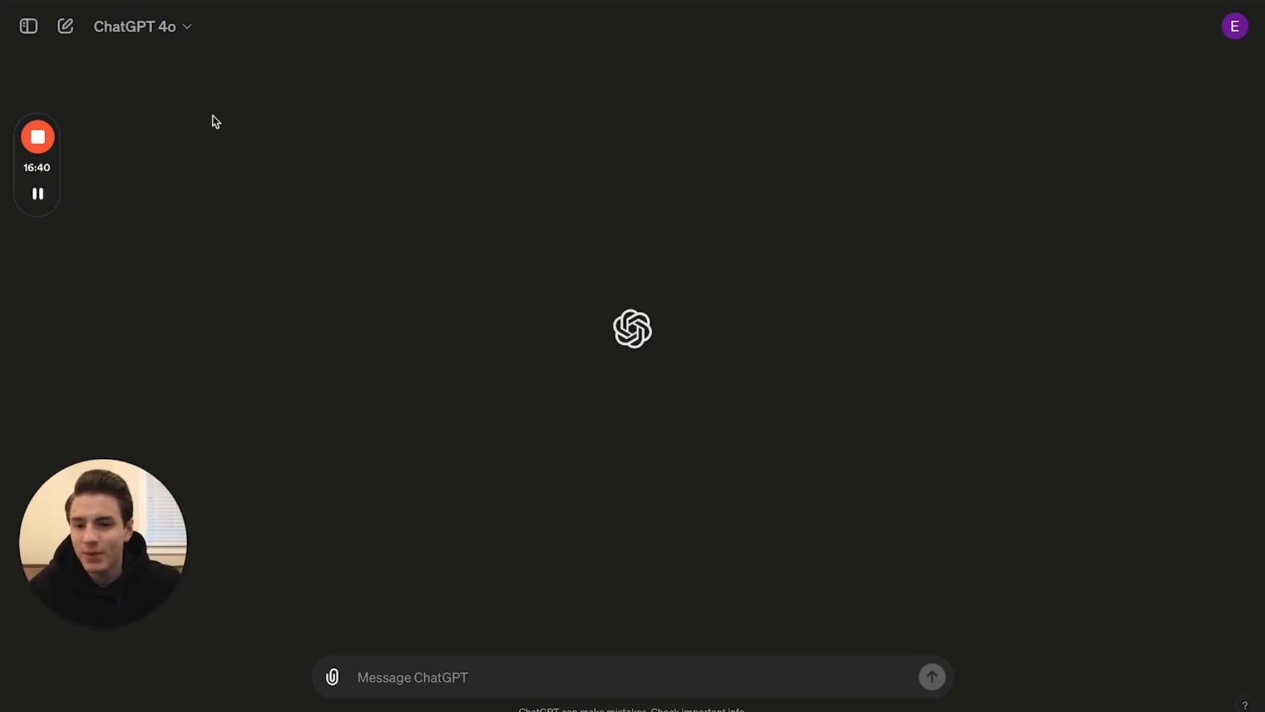
{"action": "left_click", "coordinate": [134, 27]}
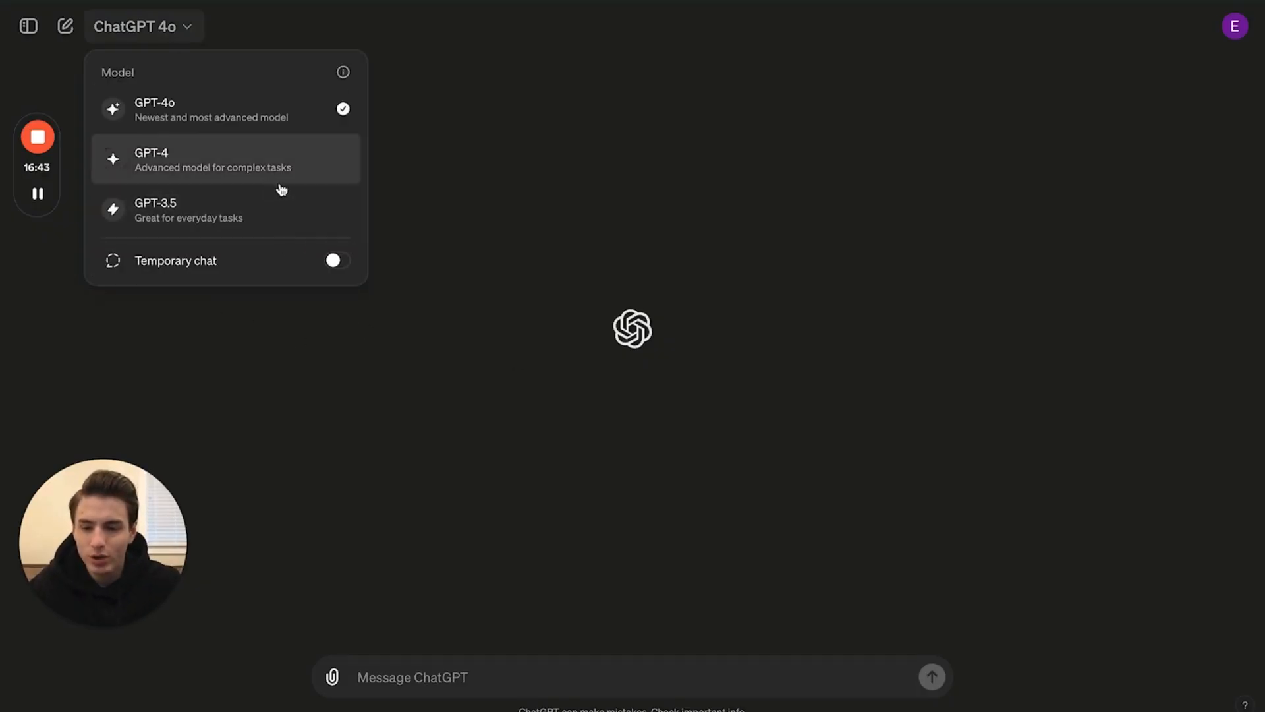
{"action": "mouse_move", "coordinate": [350, 257]}
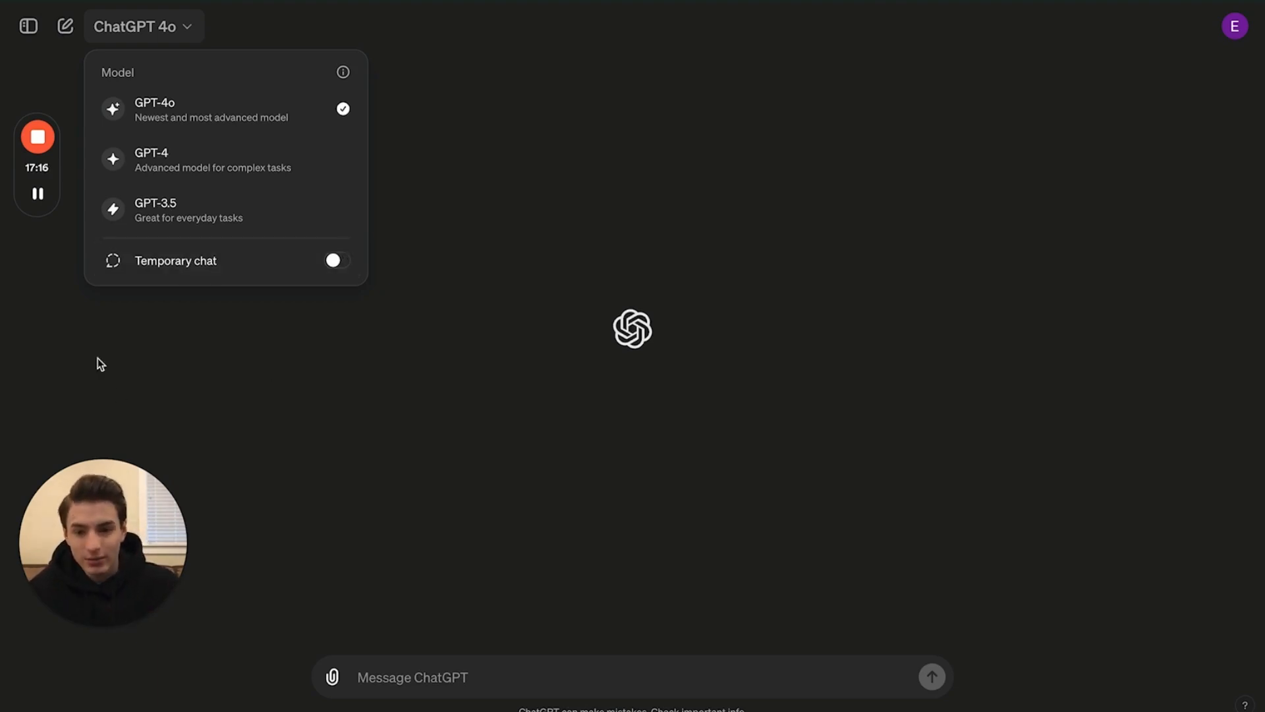
{"action": "mouse_move", "coordinate": [278, 274]}
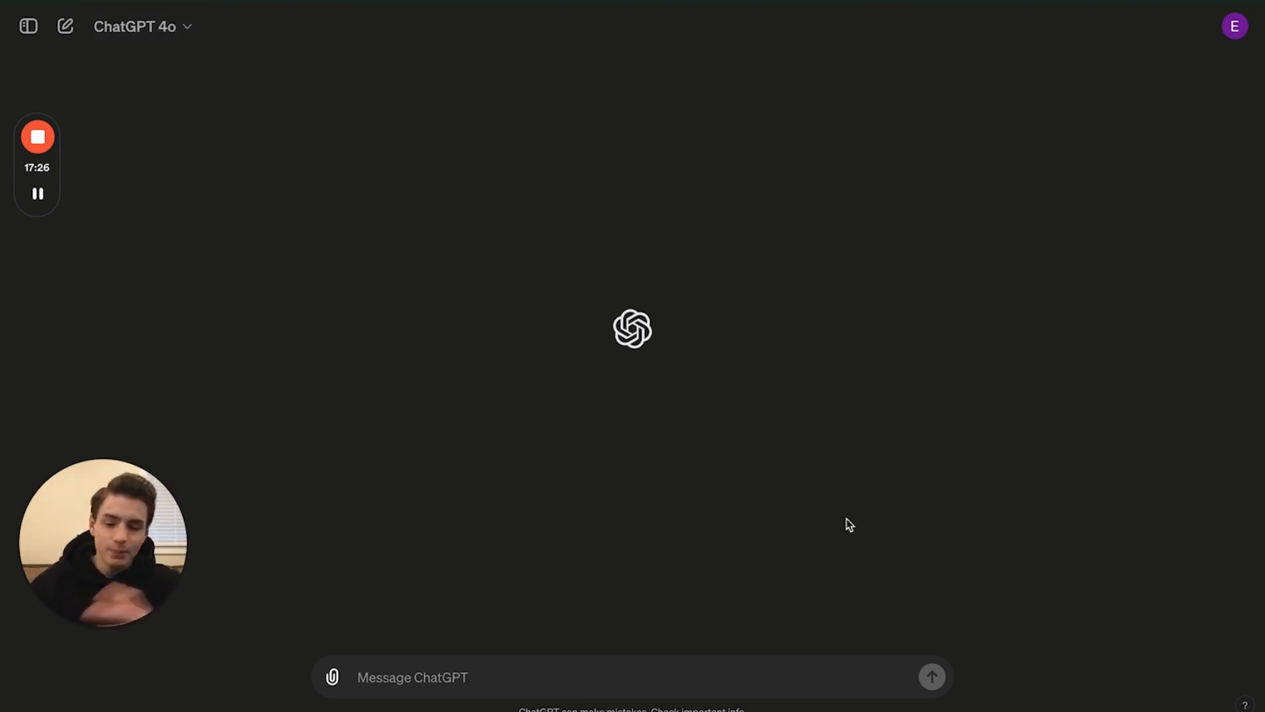
{"action": "mouse_move", "coordinate": [448, 296]}
{"action": "type", "text": "What happened to Slovakia's prime minister"}
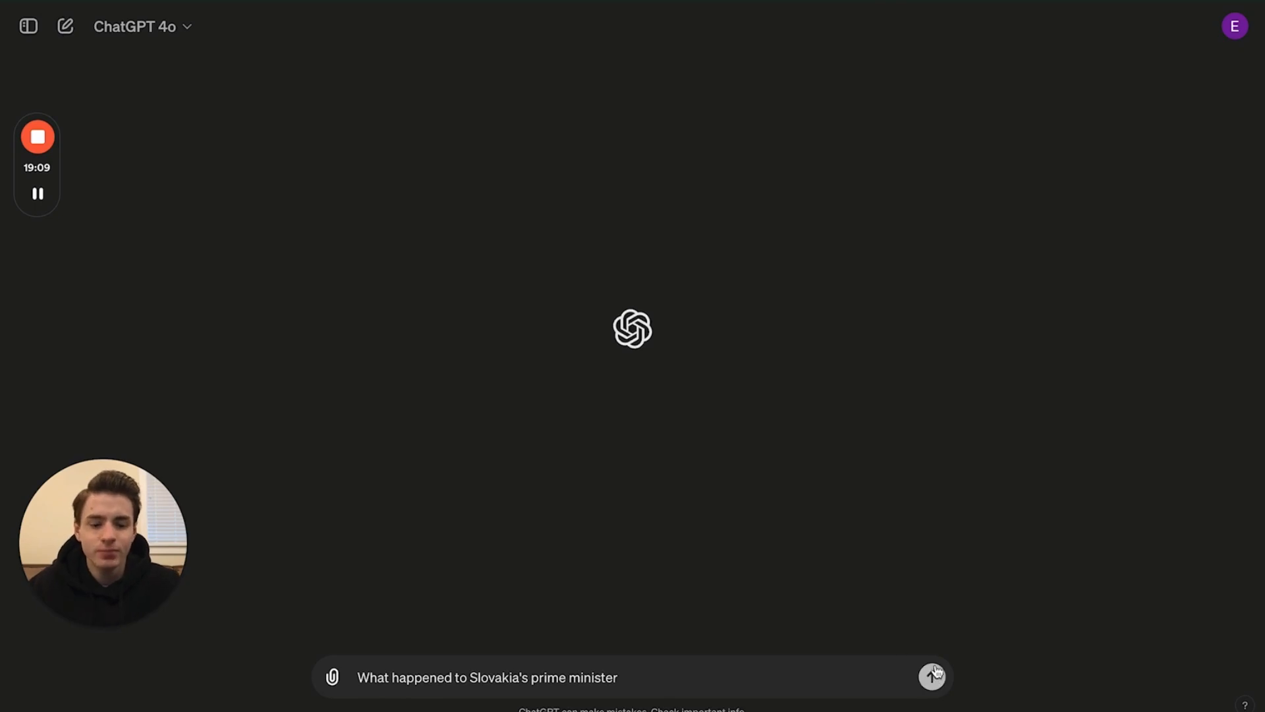
Send GPT-4o the question about what happened to Slovakia's prime minister
{"action": "left_click", "coordinate": [932, 676]}
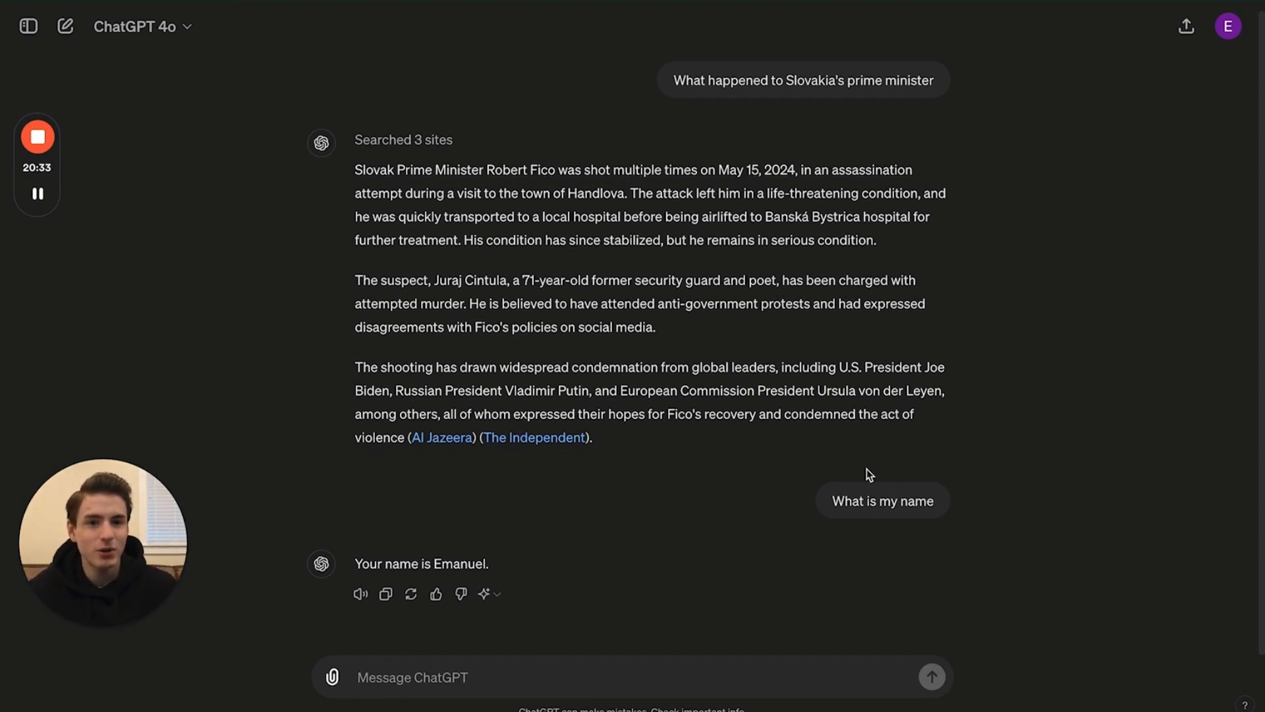
Begin a message asking ChatGPT to remember that my name is..., for memory
{"action": "type", "text": "Rember"}
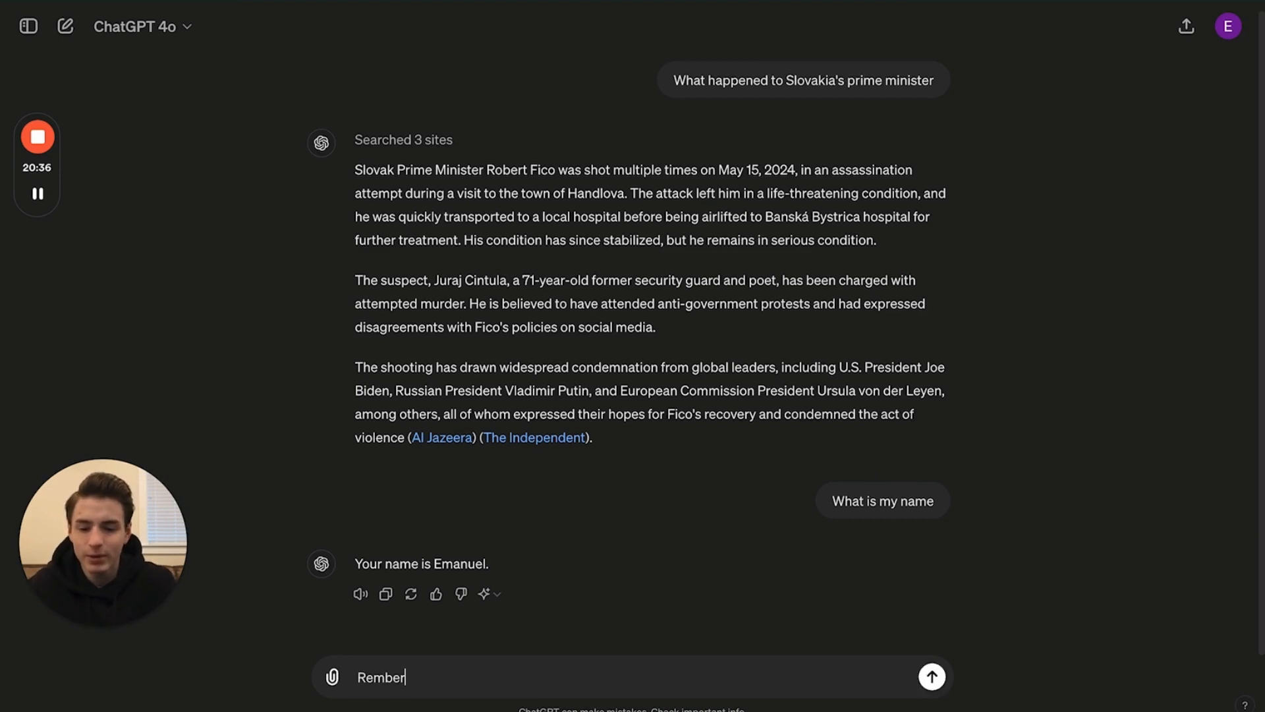
{"action": "type", "text": "that my name is"}
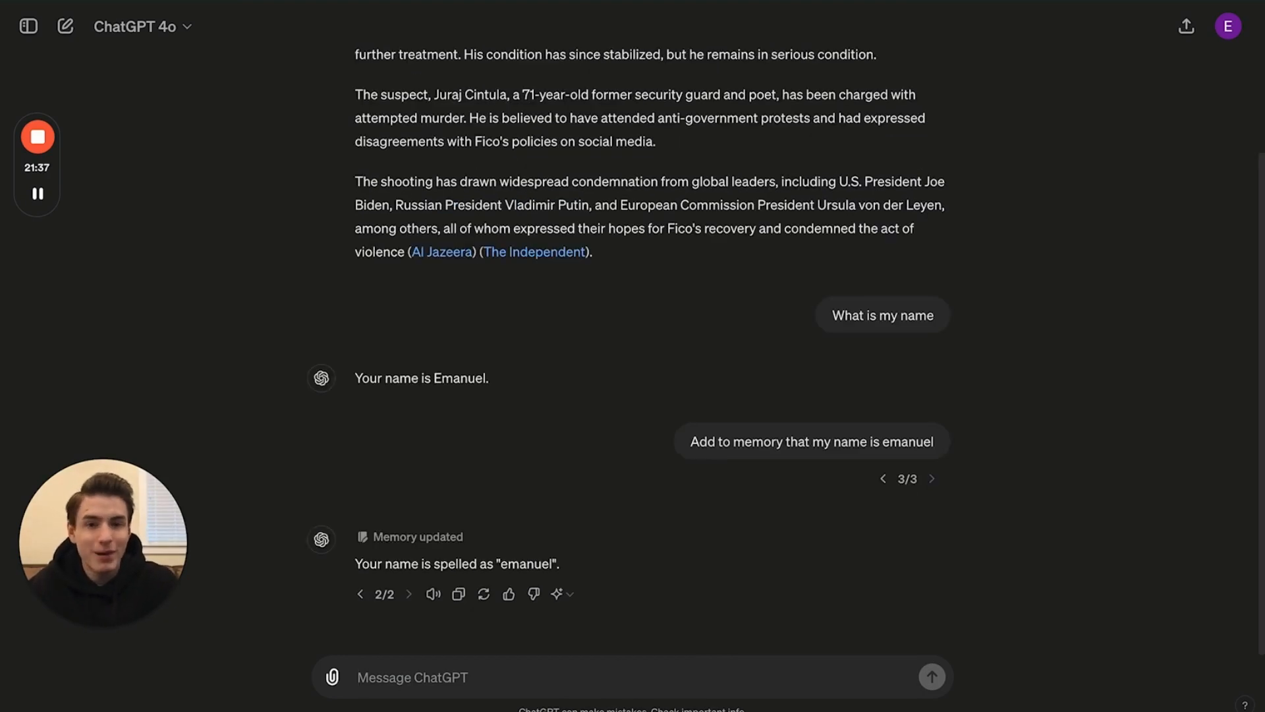
{"action": "type", "text": "Remem"}
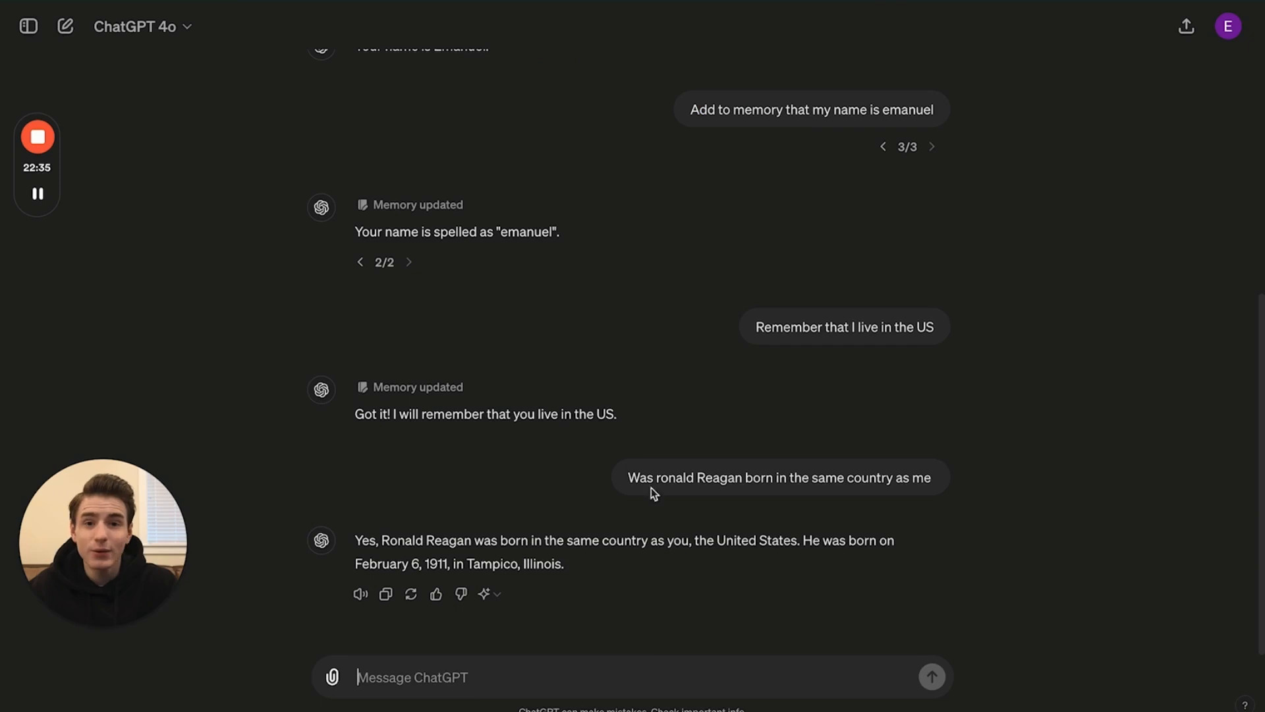
{"action": "mouse_move", "coordinate": [497, 593]}
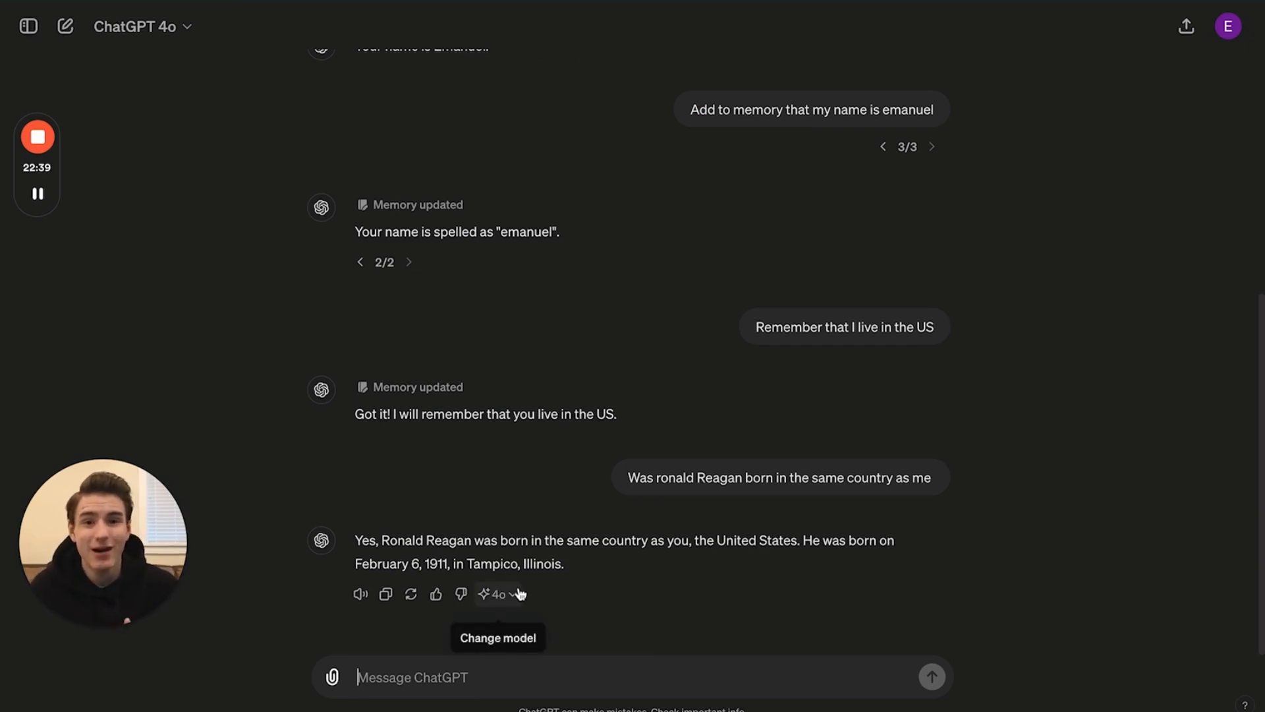
{"action": "mouse_move", "coordinate": [765, 577]}
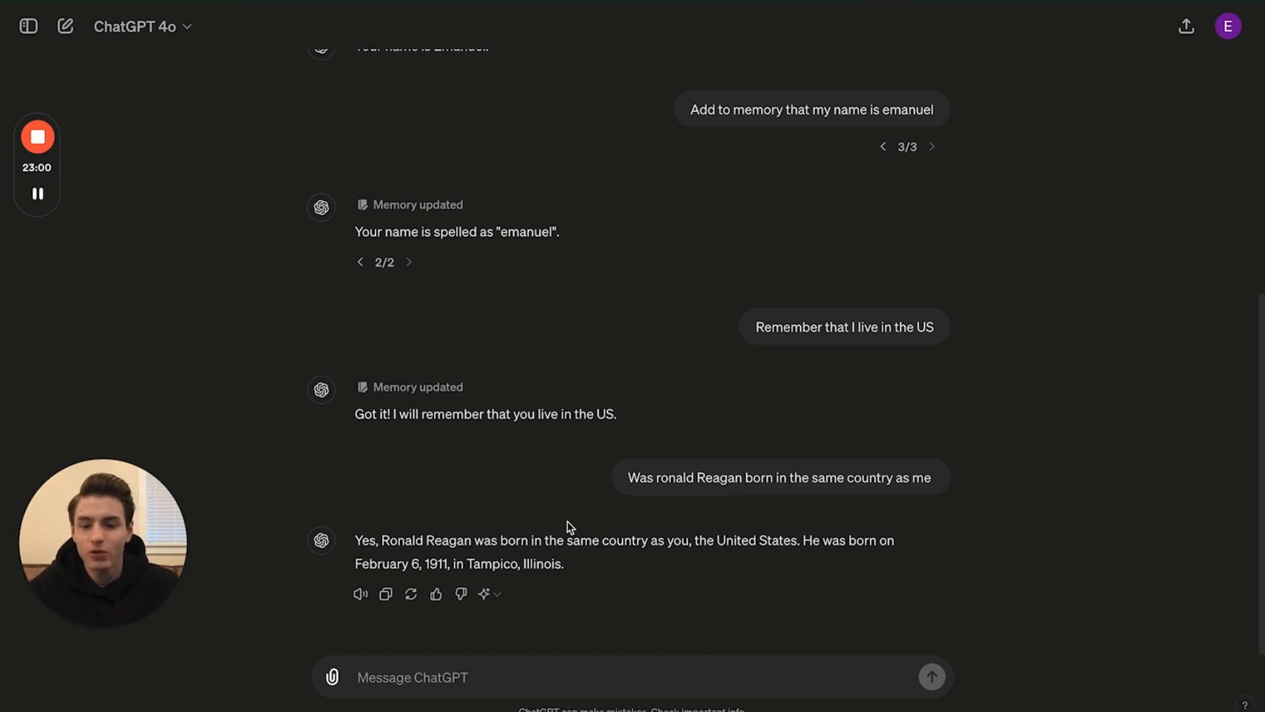
{"action": "mouse_move", "coordinate": [693, 559]}
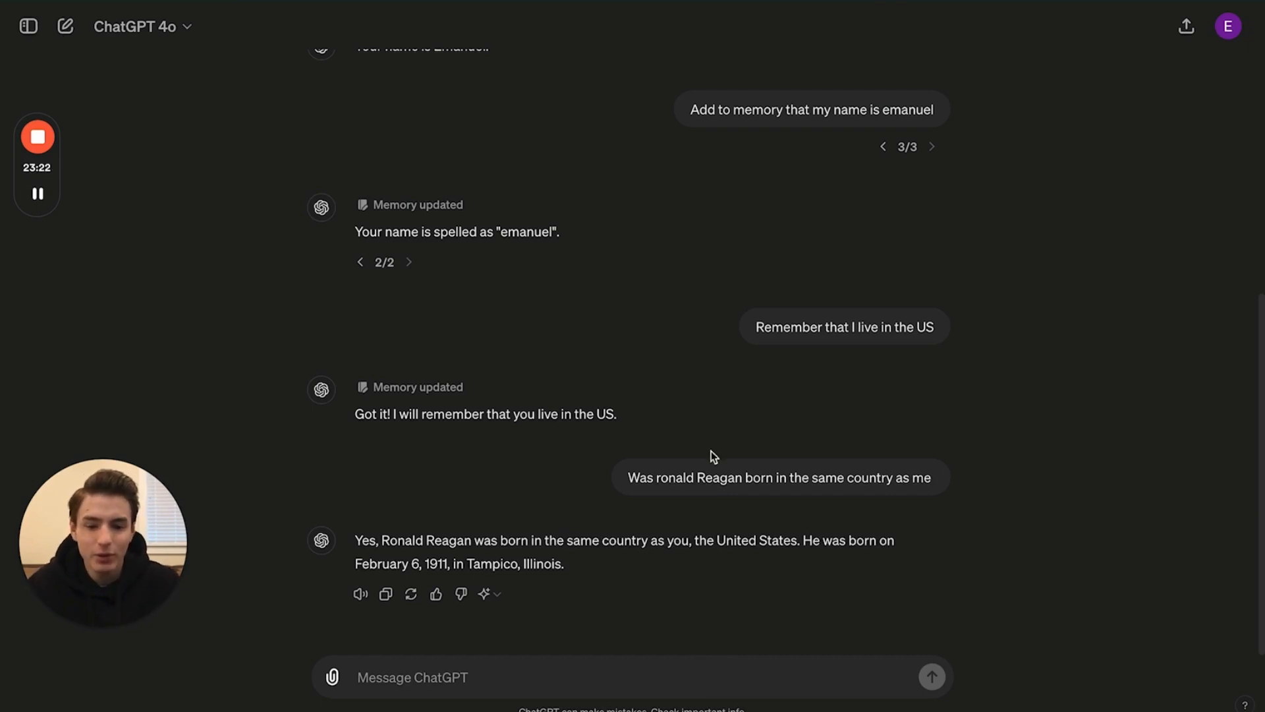
{"action": "mouse_move", "coordinate": [842, 462]}
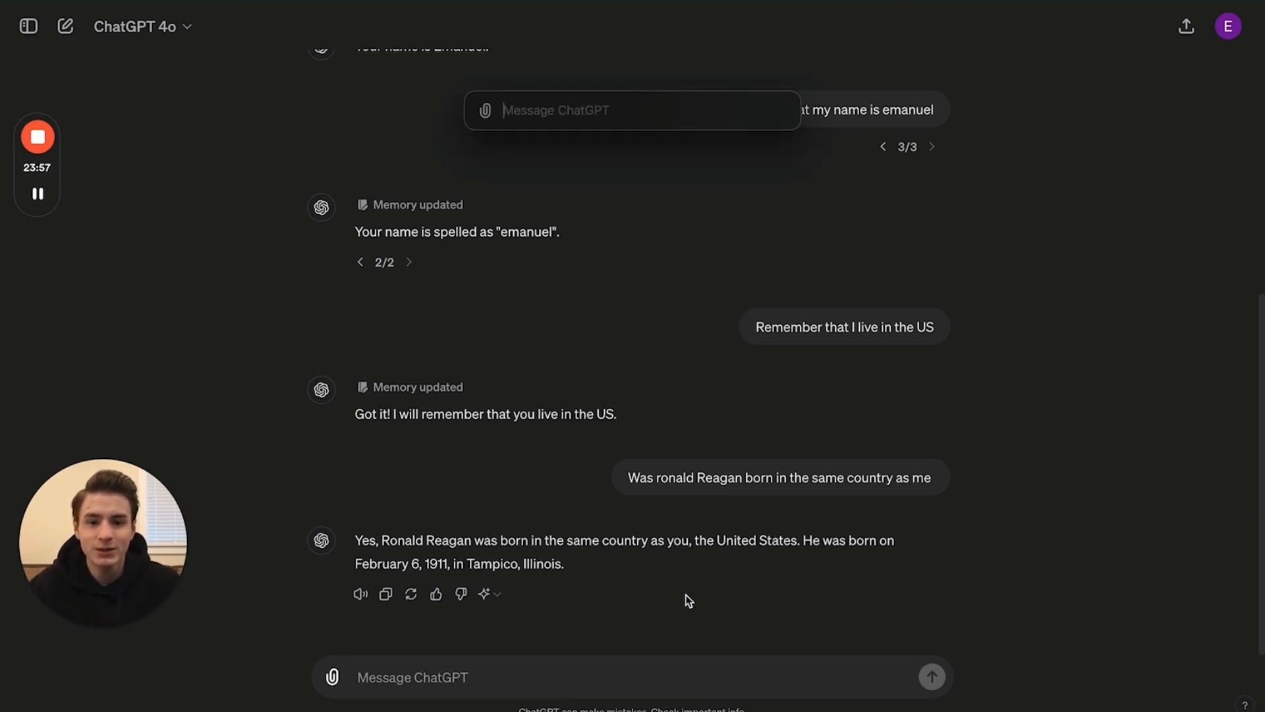
{"action": "mouse_move", "coordinate": [632, 130]}
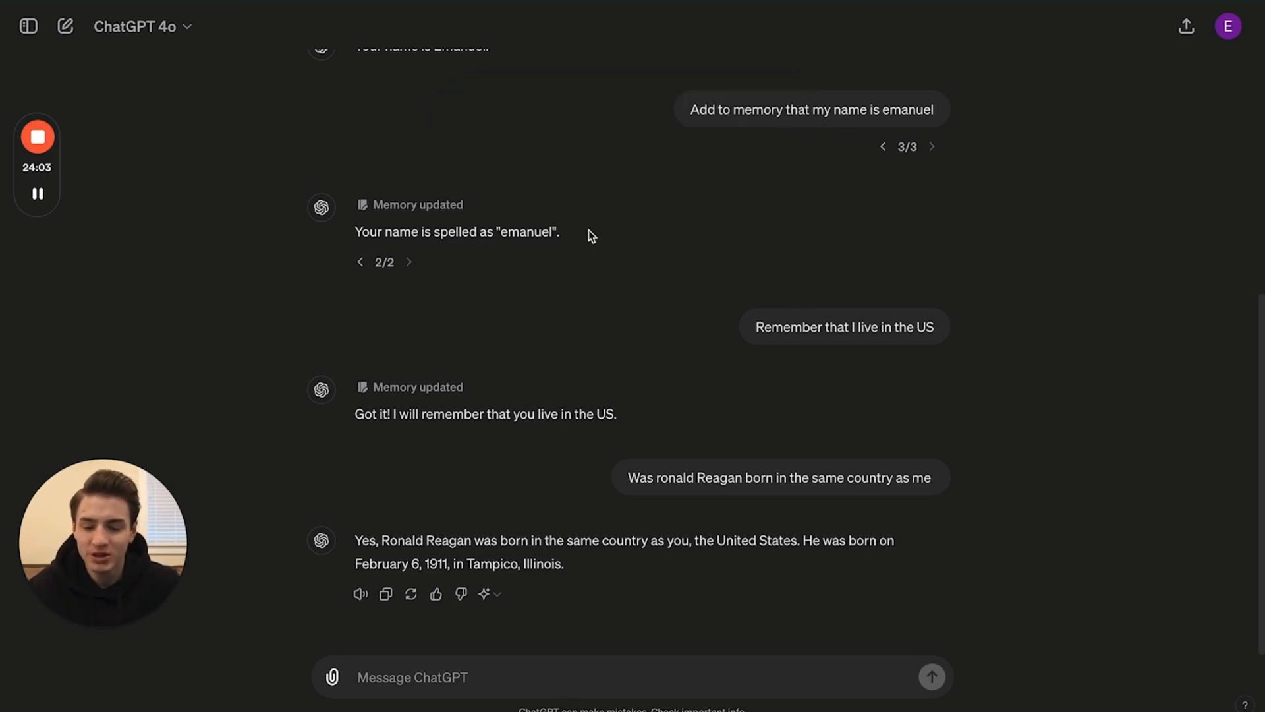
{"action": "left_click", "coordinate": [66, 26]}
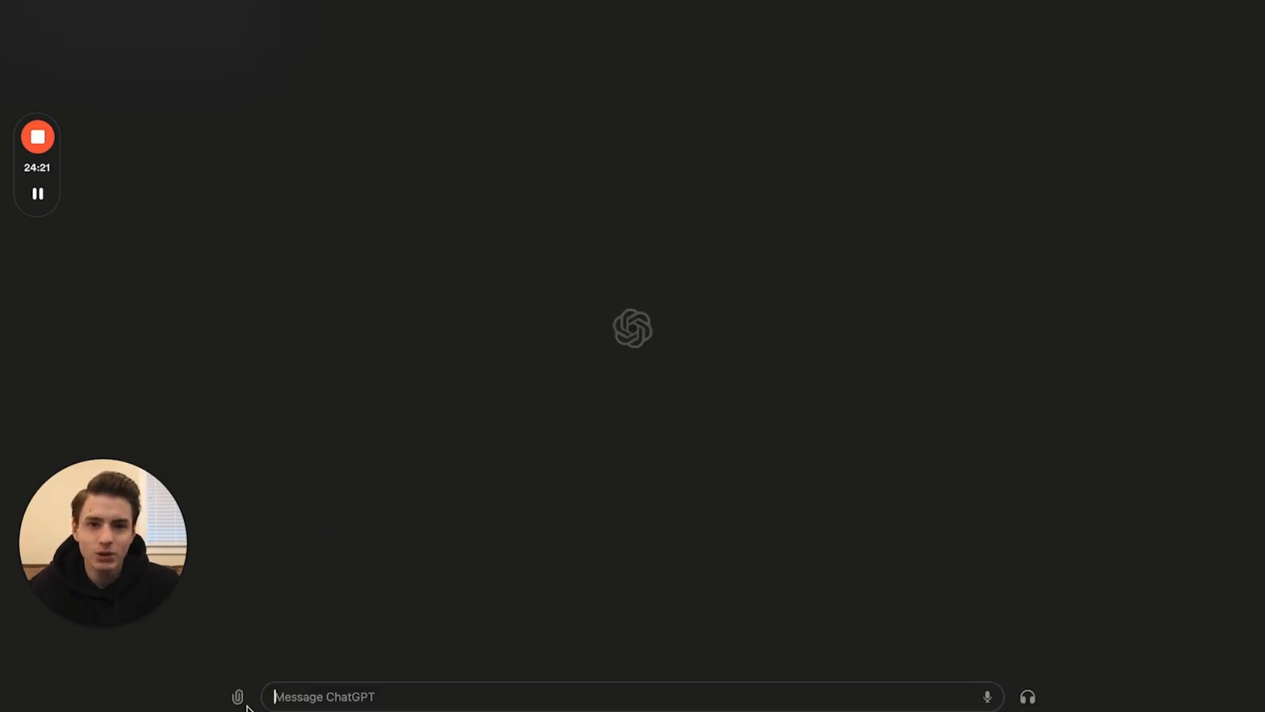
{"action": "mouse_move", "coordinate": [509, 212]}
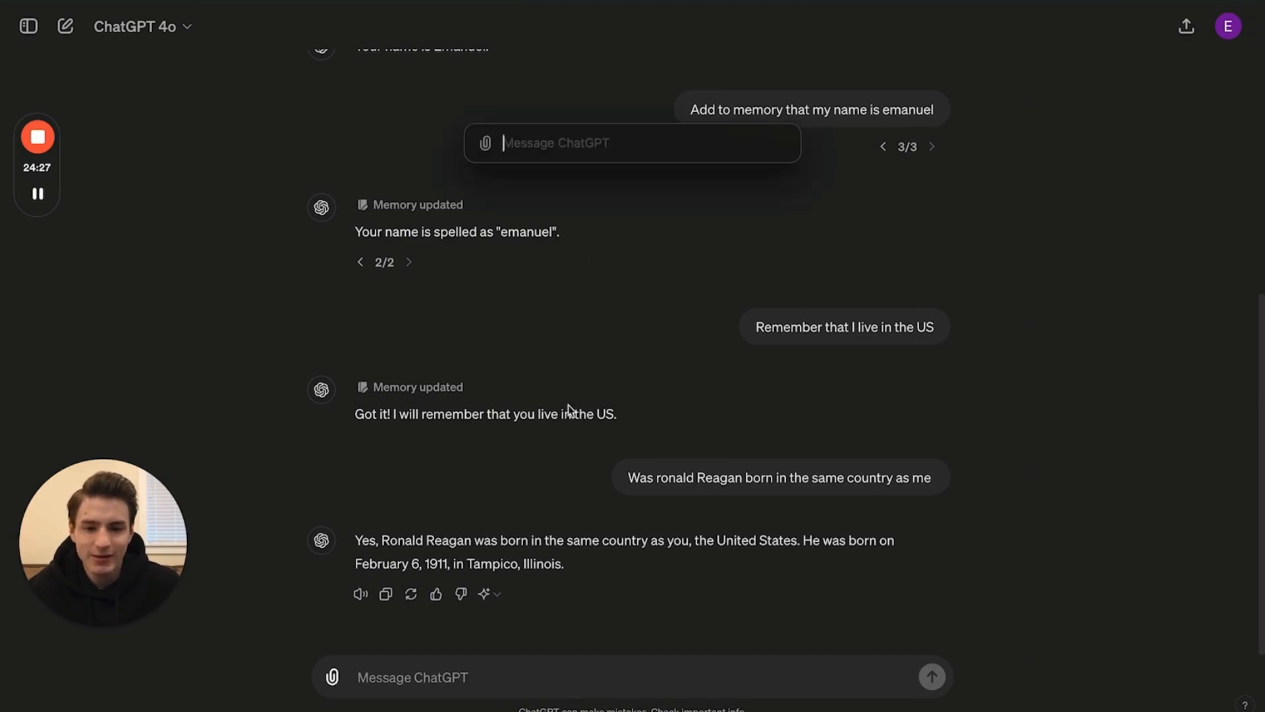
{"action": "left_click", "coordinate": [483, 142]}
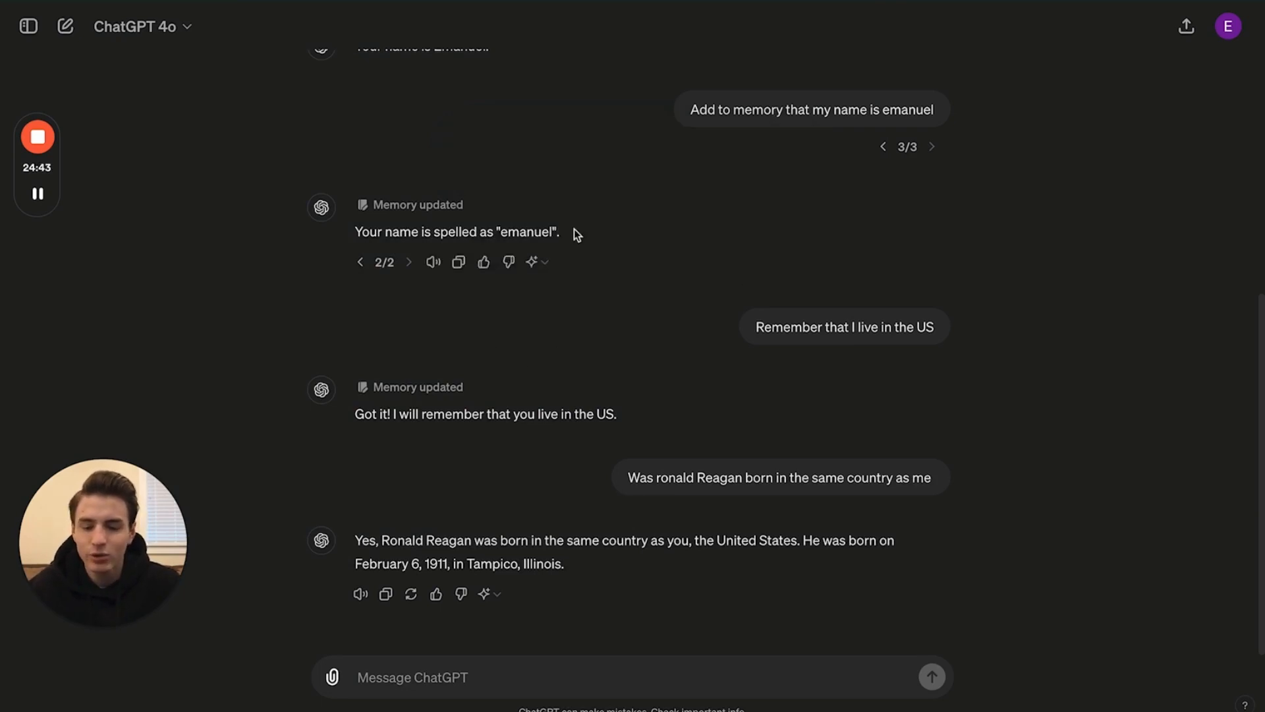
{"action": "left_click", "coordinate": [332, 678]}
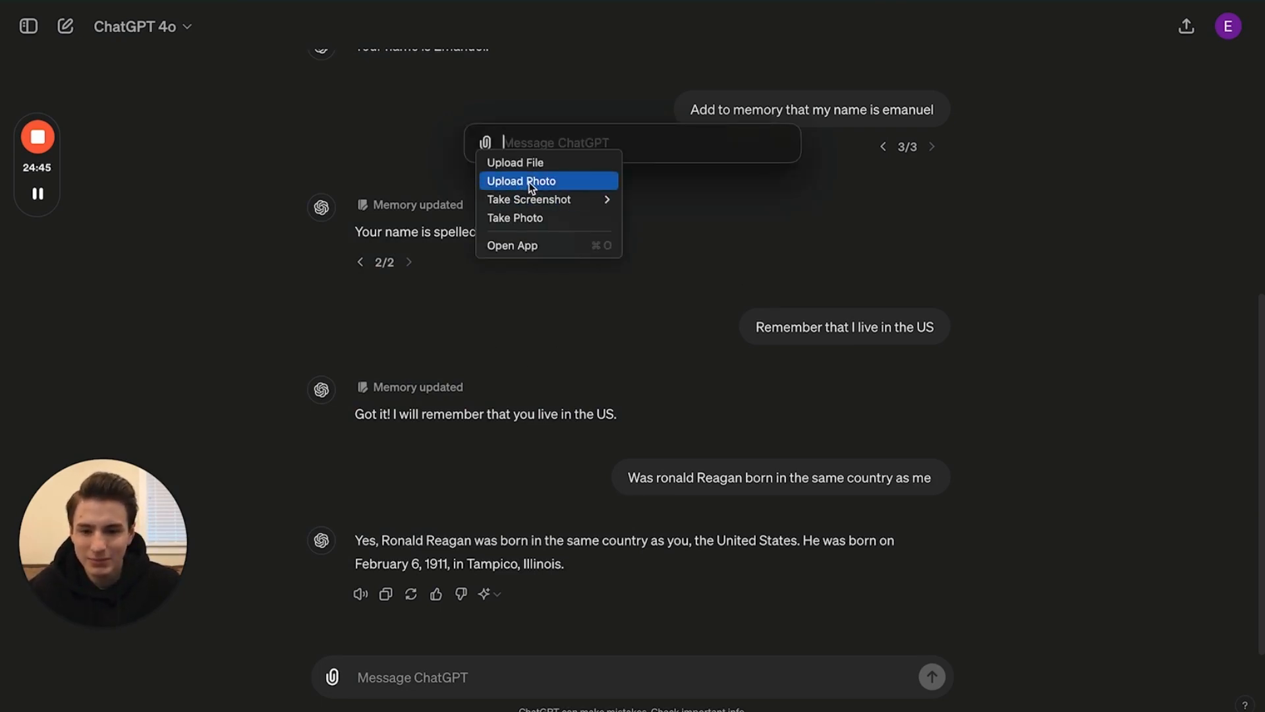
{"action": "left_click", "coordinate": [521, 181]}
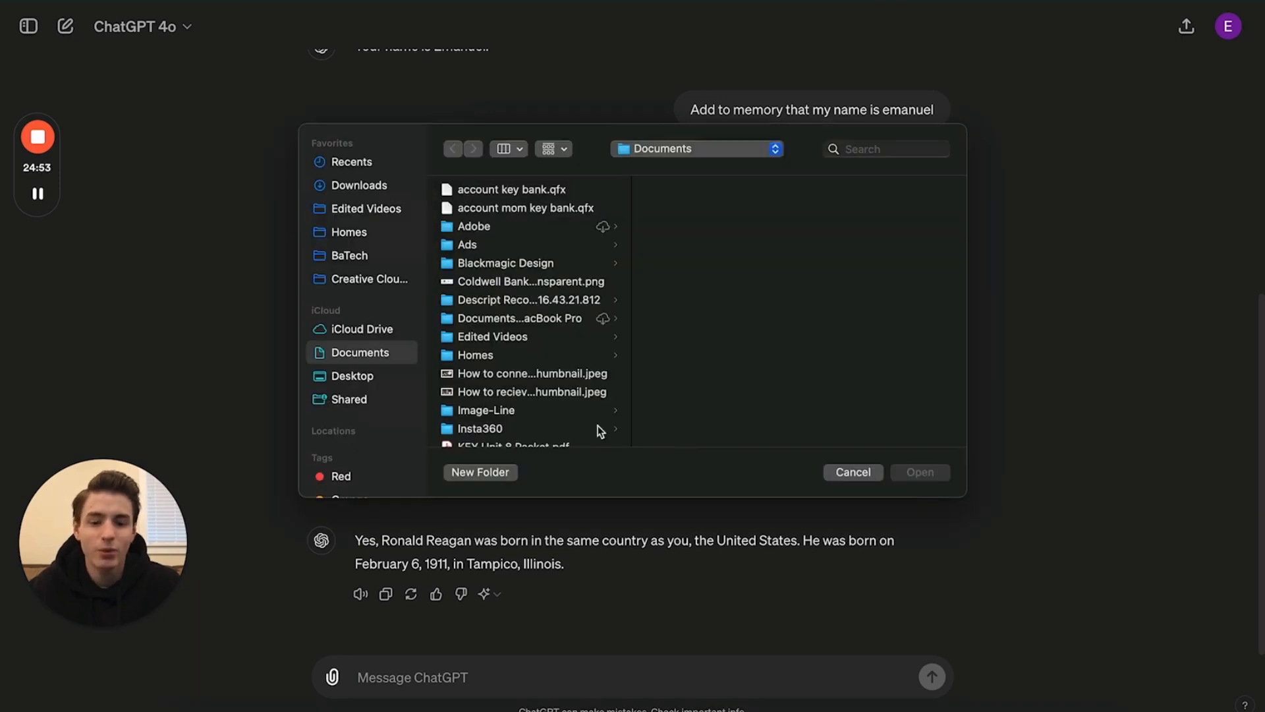
{"action": "mouse_move", "coordinate": [858, 450]}
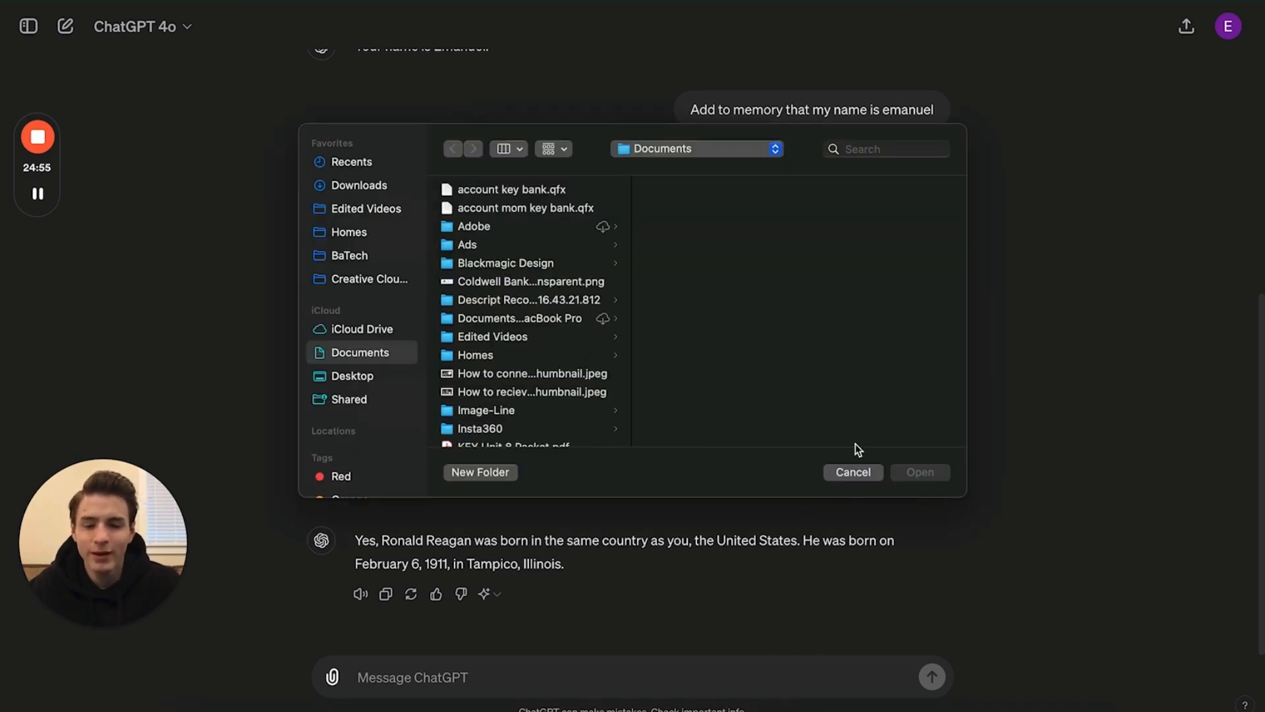
{"action": "left_click", "coordinate": [853, 472]}
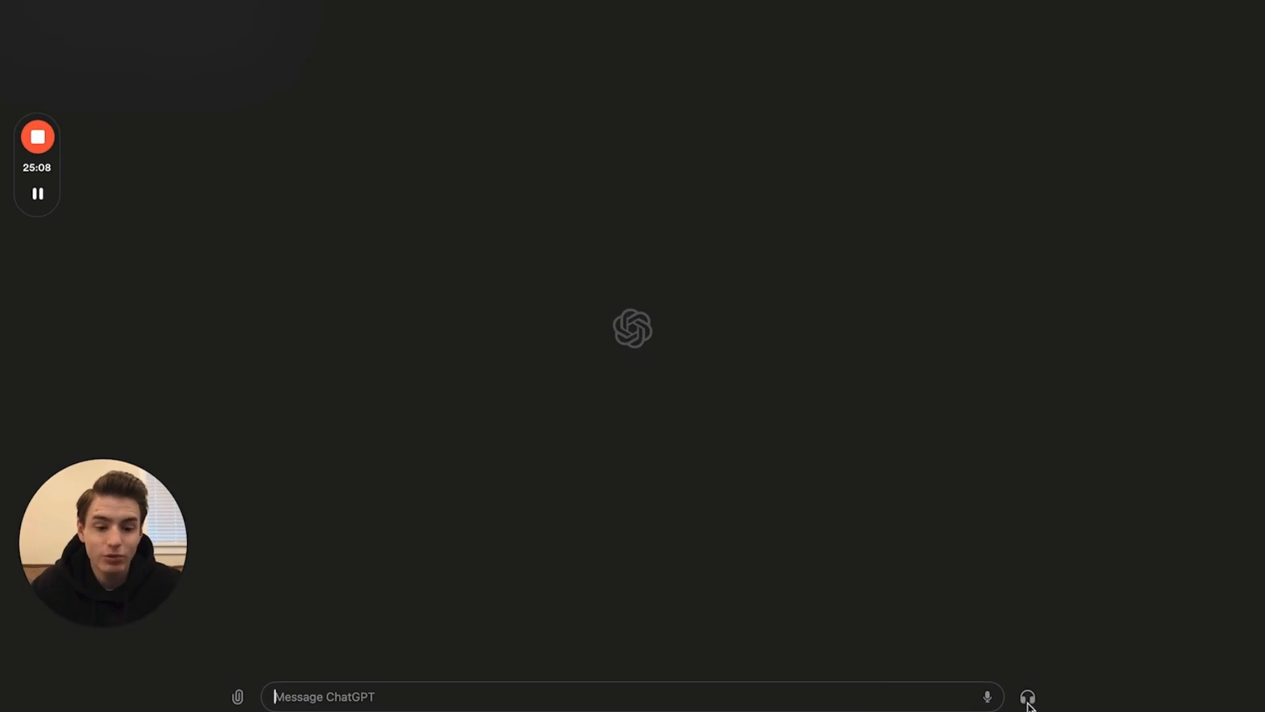
{"action": "mouse_move", "coordinate": [996, 681]}
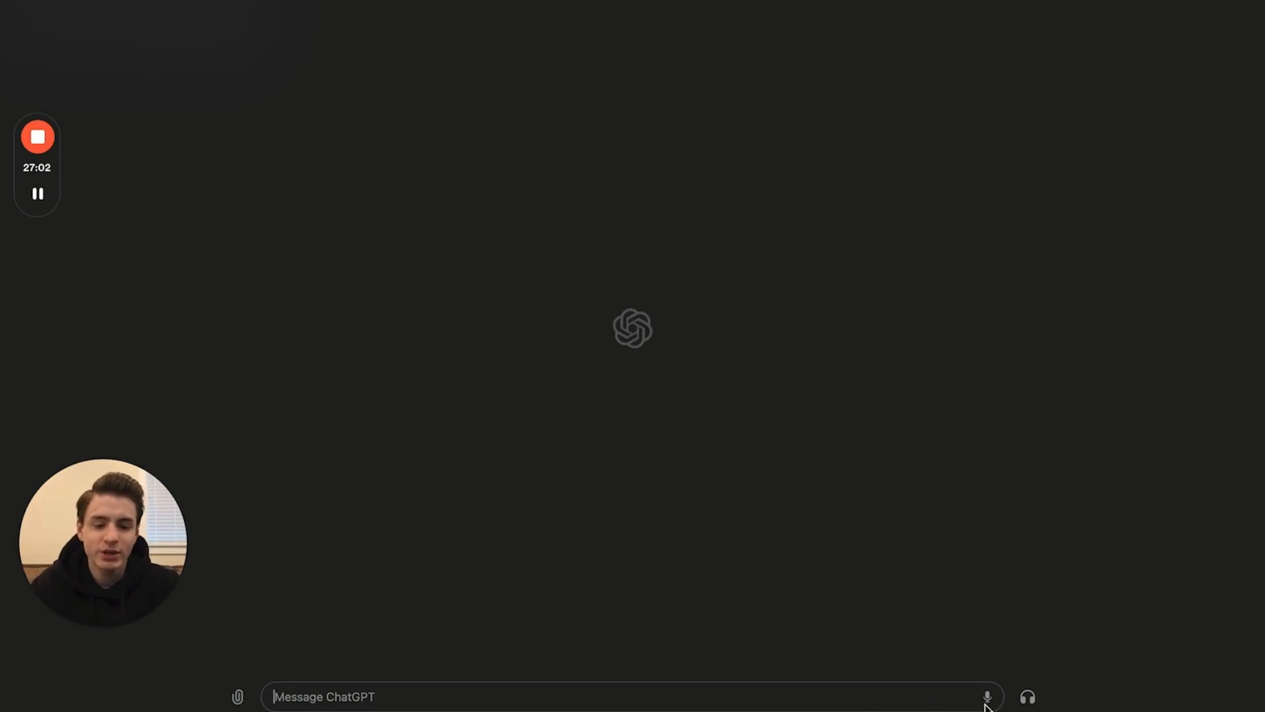
Ask 'Who are the final two primary presidential candidates in 2024?' and view the model list under the answer
{"action": "type", "text": "Who are the final two primary presidential candidates in 2024?"}
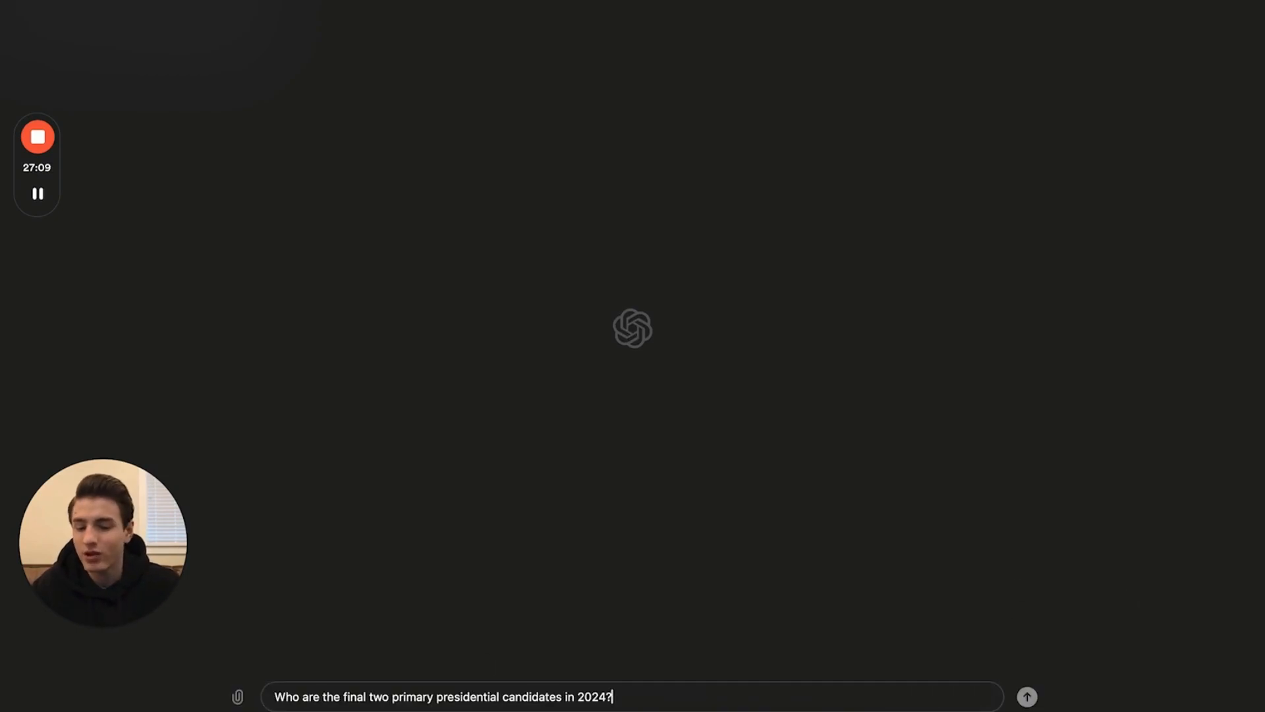
{"action": "left_click", "coordinate": [1026, 696]}
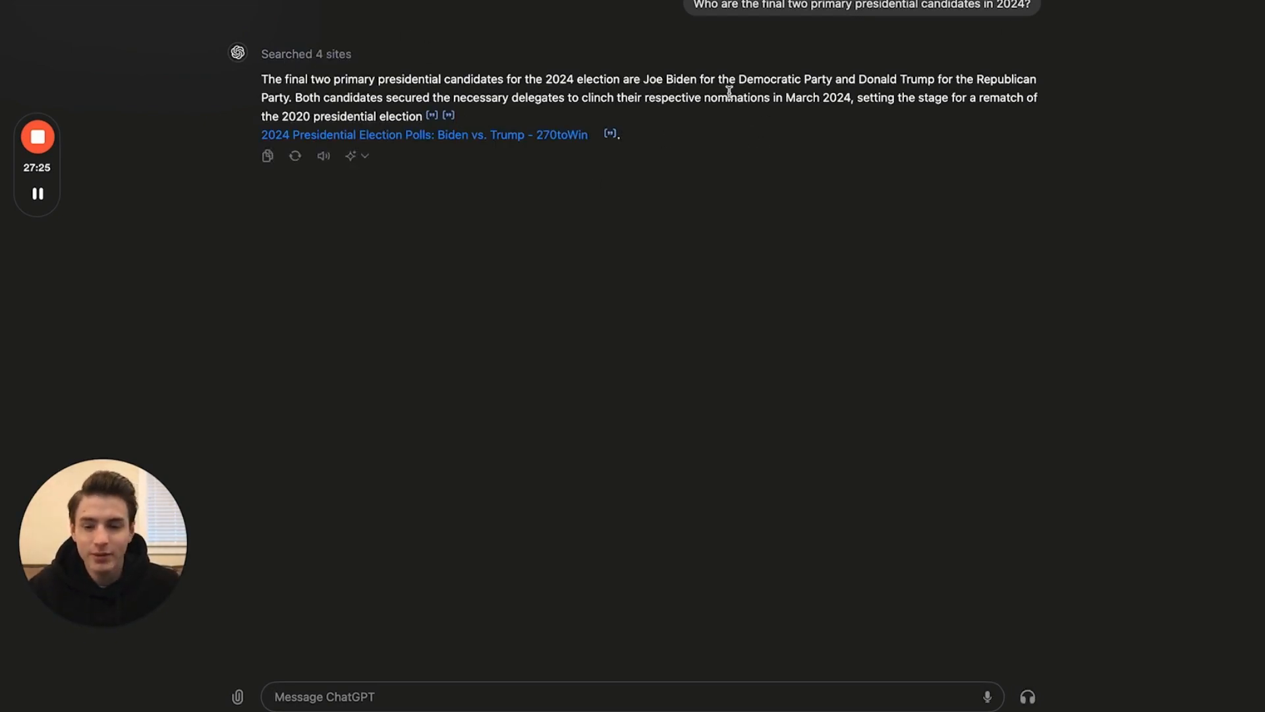
{"action": "mouse_move", "coordinate": [904, 165]}
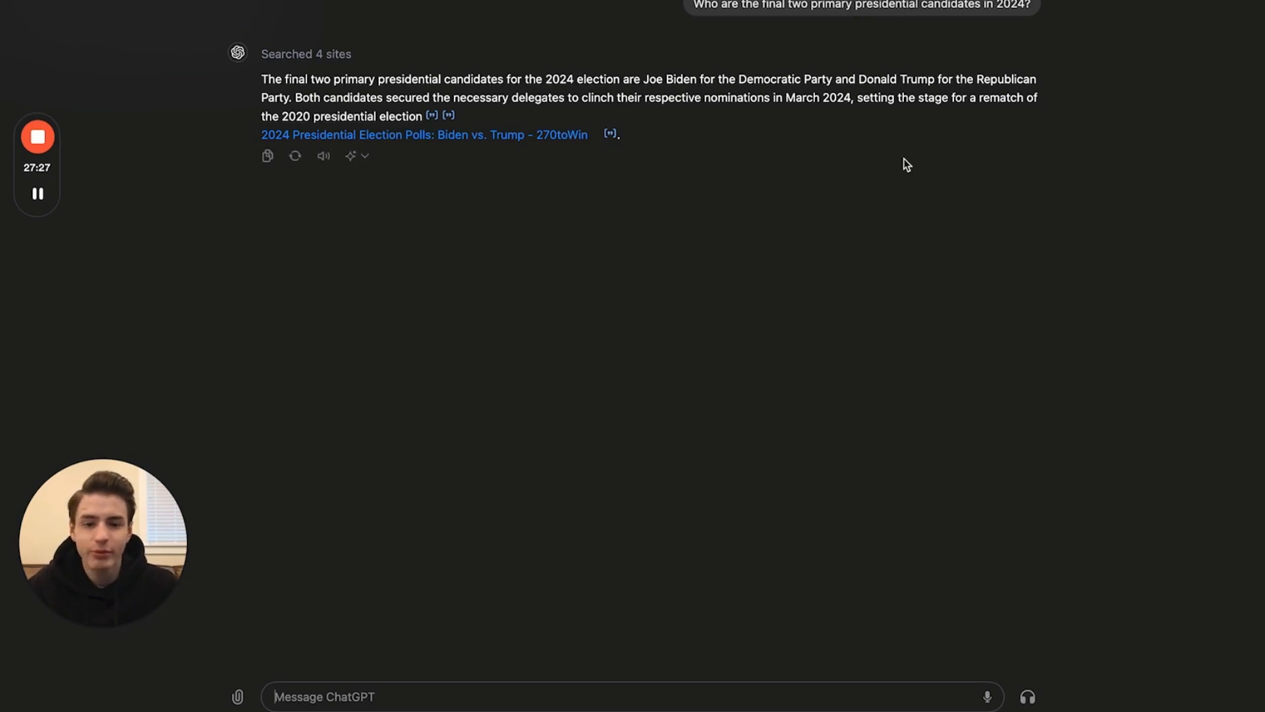
{"action": "left_click", "coordinate": [365, 156]}
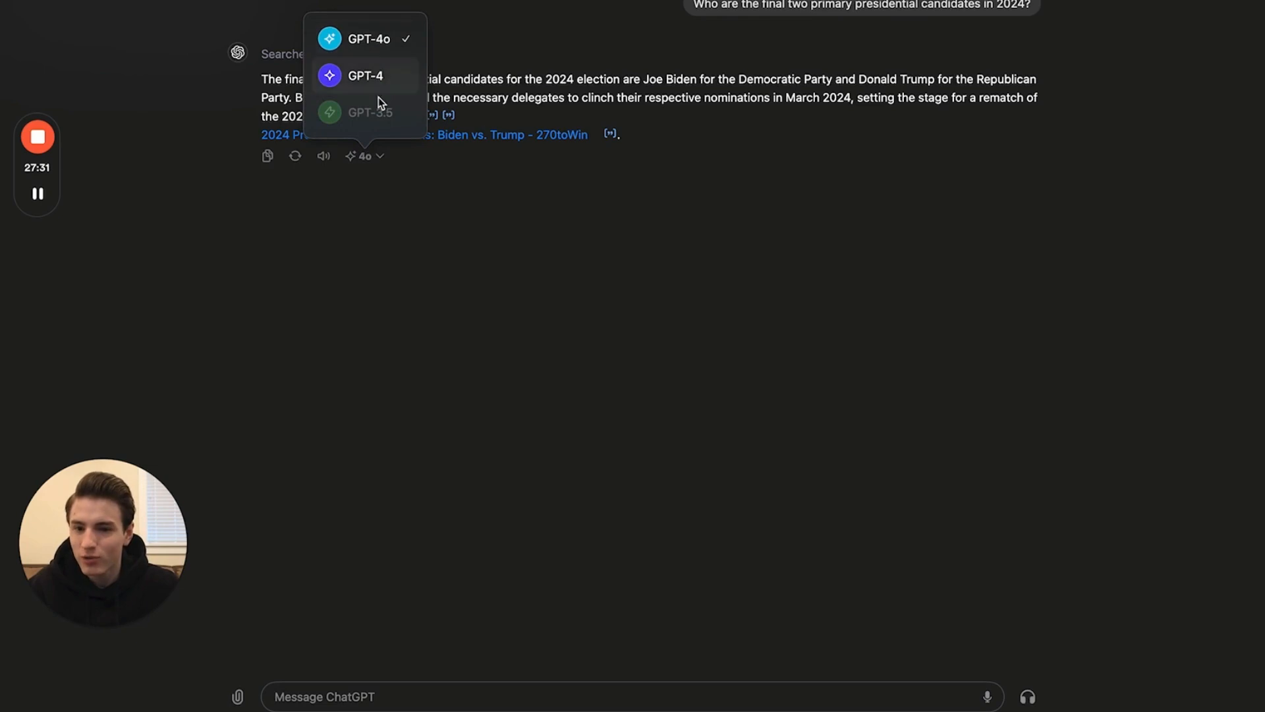
{"action": "mouse_move", "coordinate": [372, 89]}
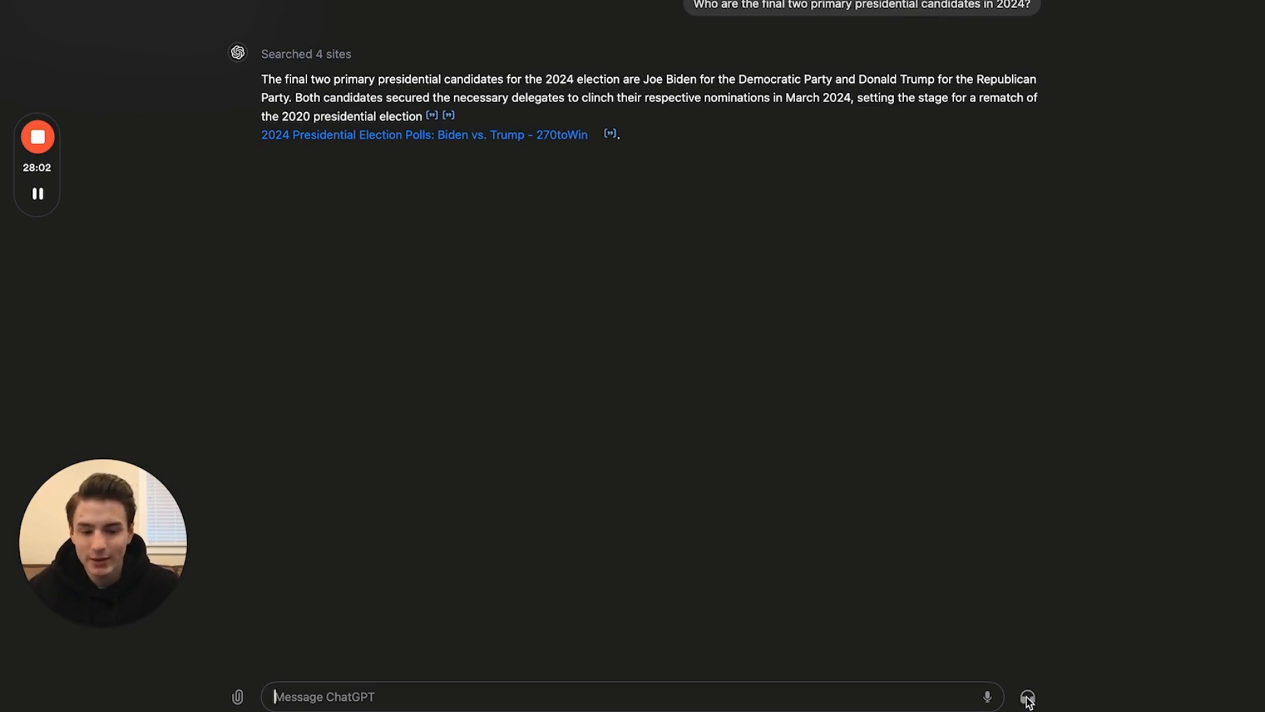
Start a voice conversation about translations of democracy and the greeting Bună ziua
{"action": "left_click", "coordinate": [1028, 696]}
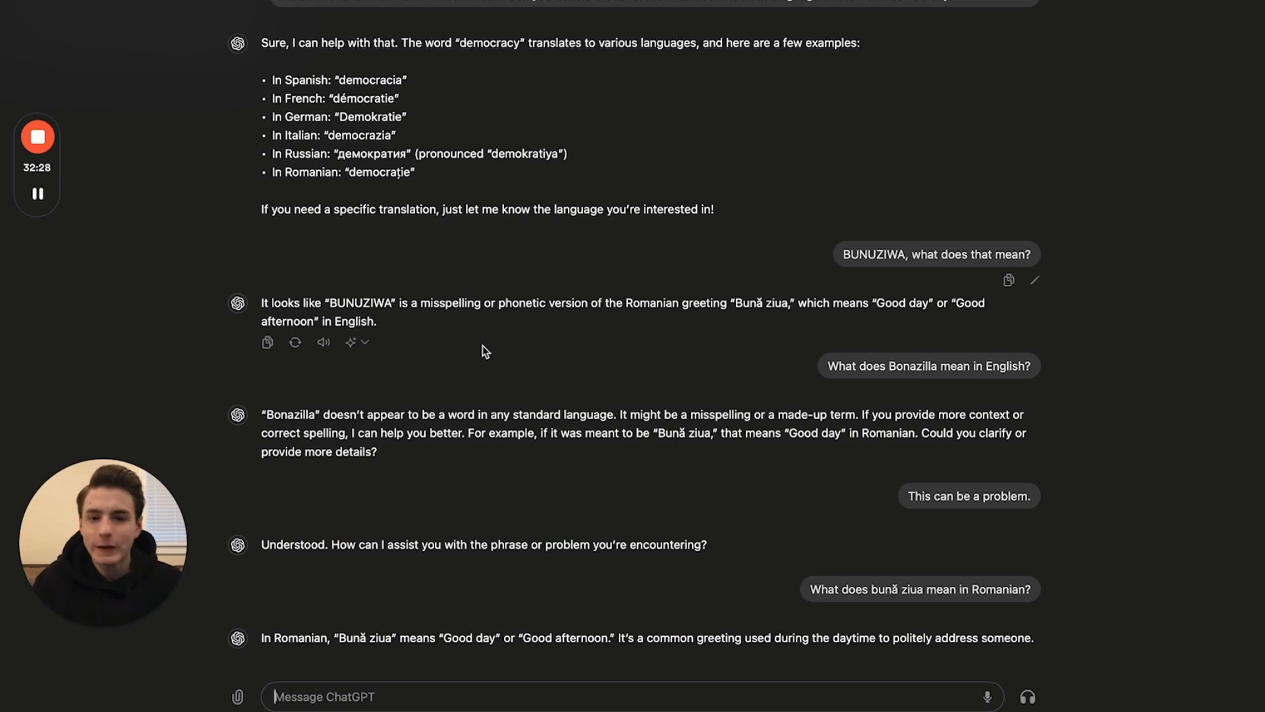
{"action": "mouse_move", "coordinate": [589, 294]}
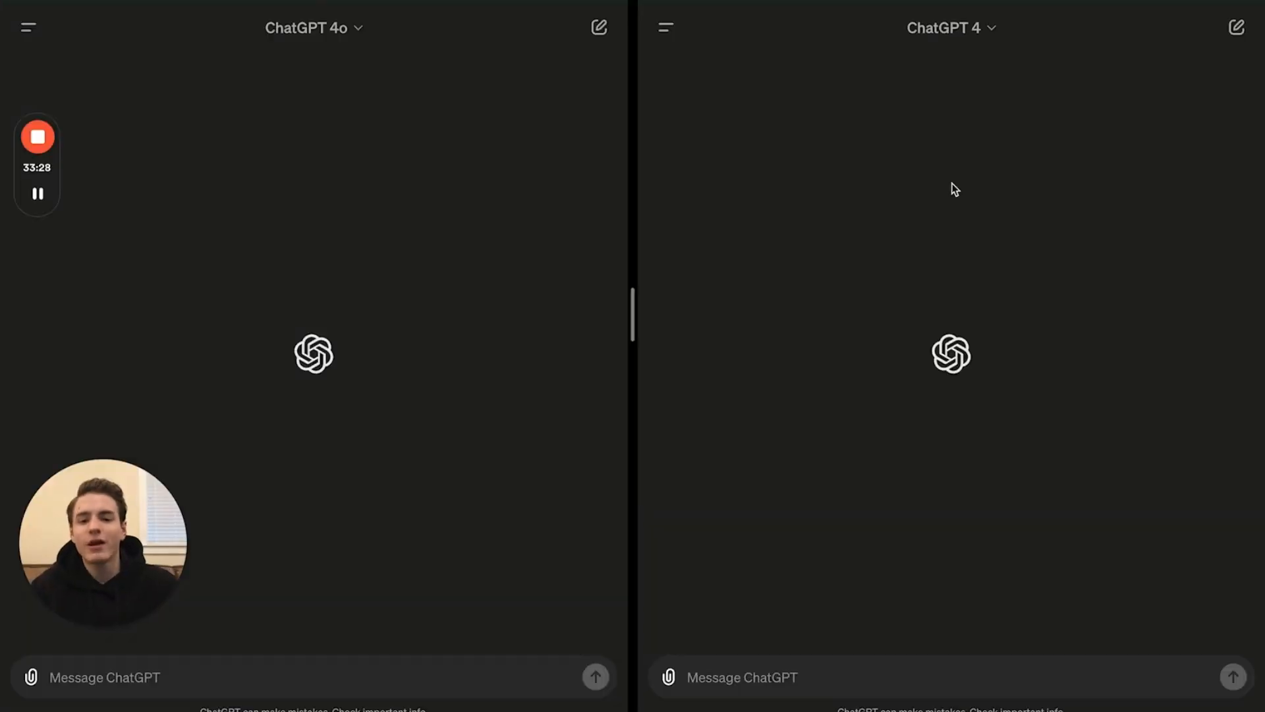
{"action": "mouse_move", "coordinate": [351, 130]}
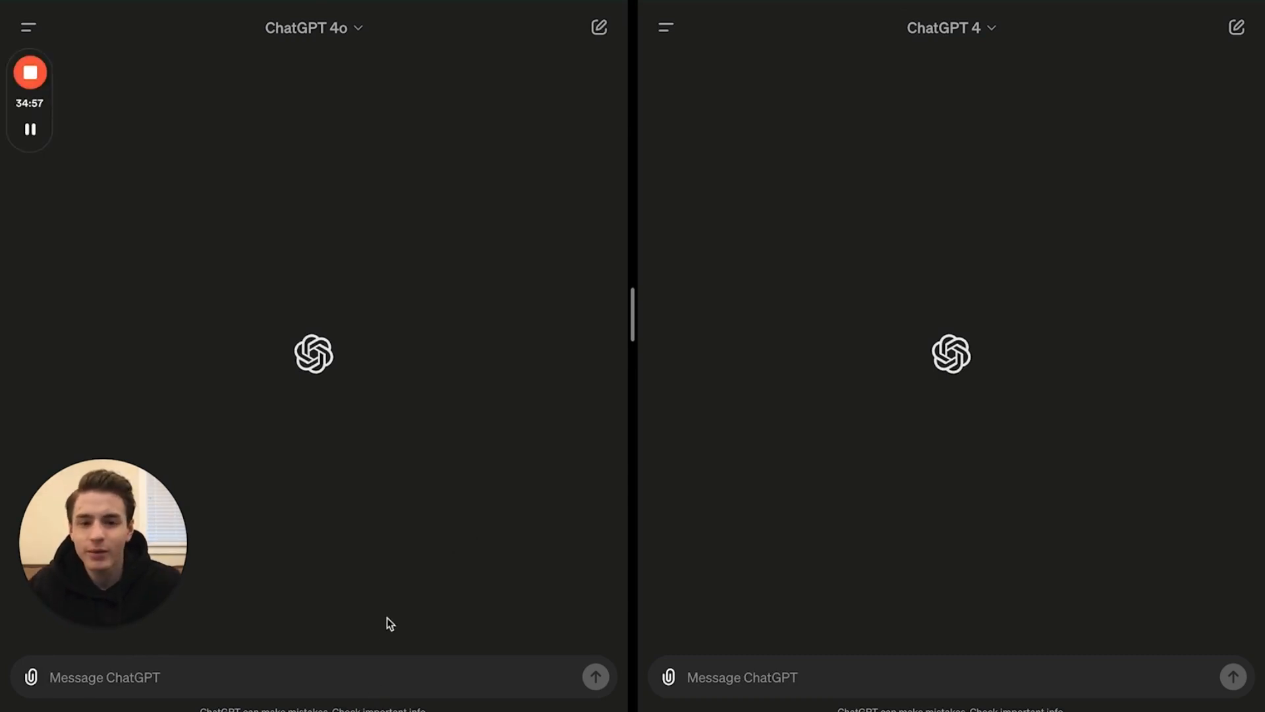
Send 'What happened to Slovakia's prime minister' to both the GPT-4 and GPT-4o chats
{"action": "type", "text": "What happened to Slovakia's prime minister"}
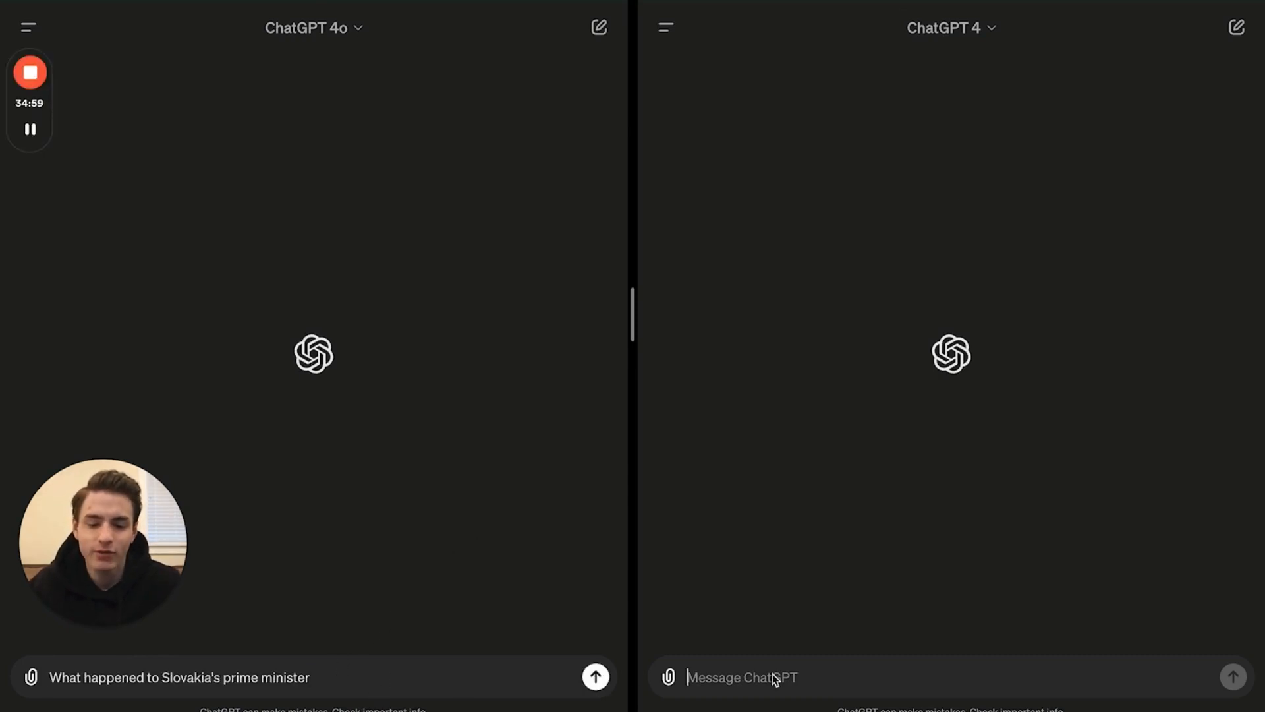
{"action": "type", "text": "What happened to Slovakia's prime minister"}
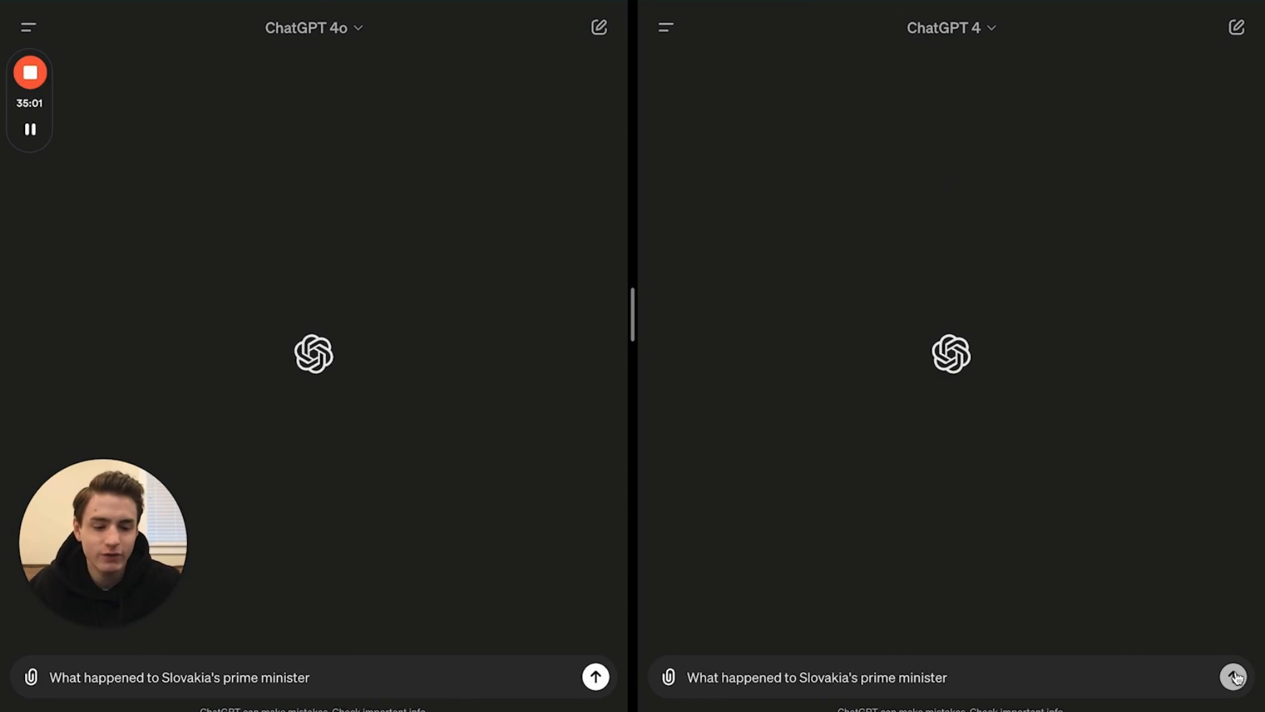
{"action": "left_click", "coordinate": [1233, 676]}
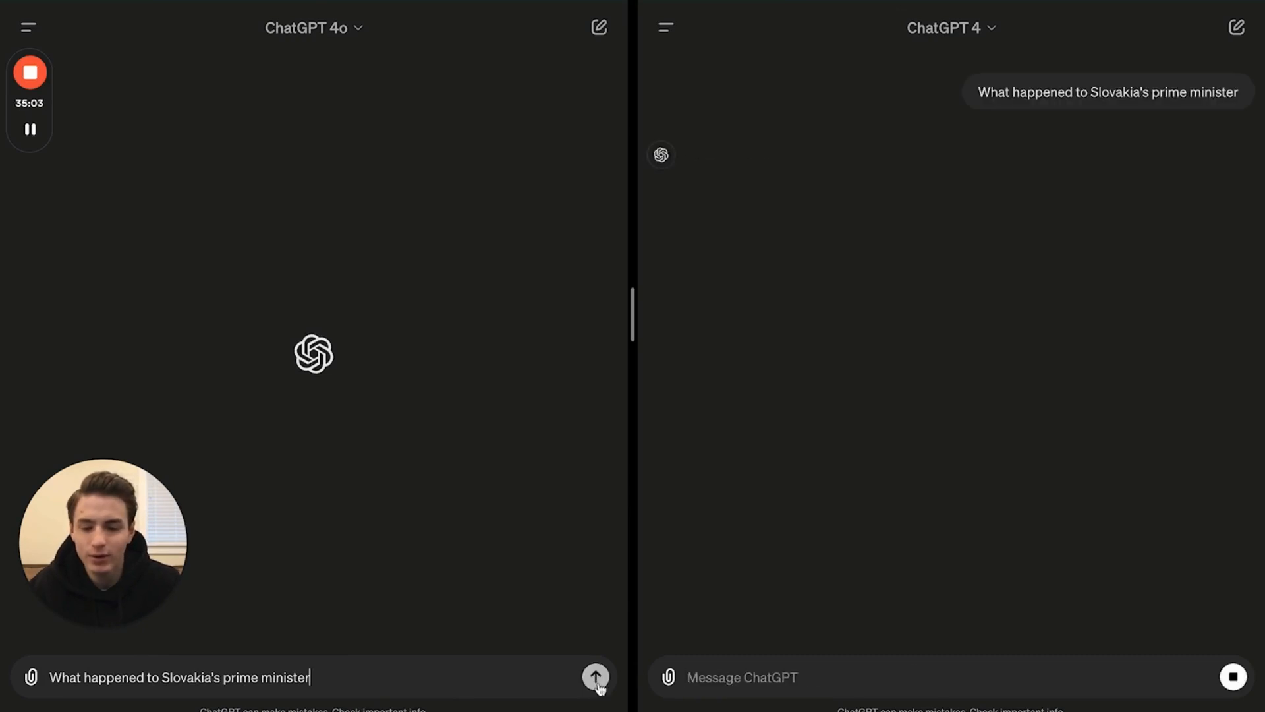
{"action": "left_click", "coordinate": [596, 677]}
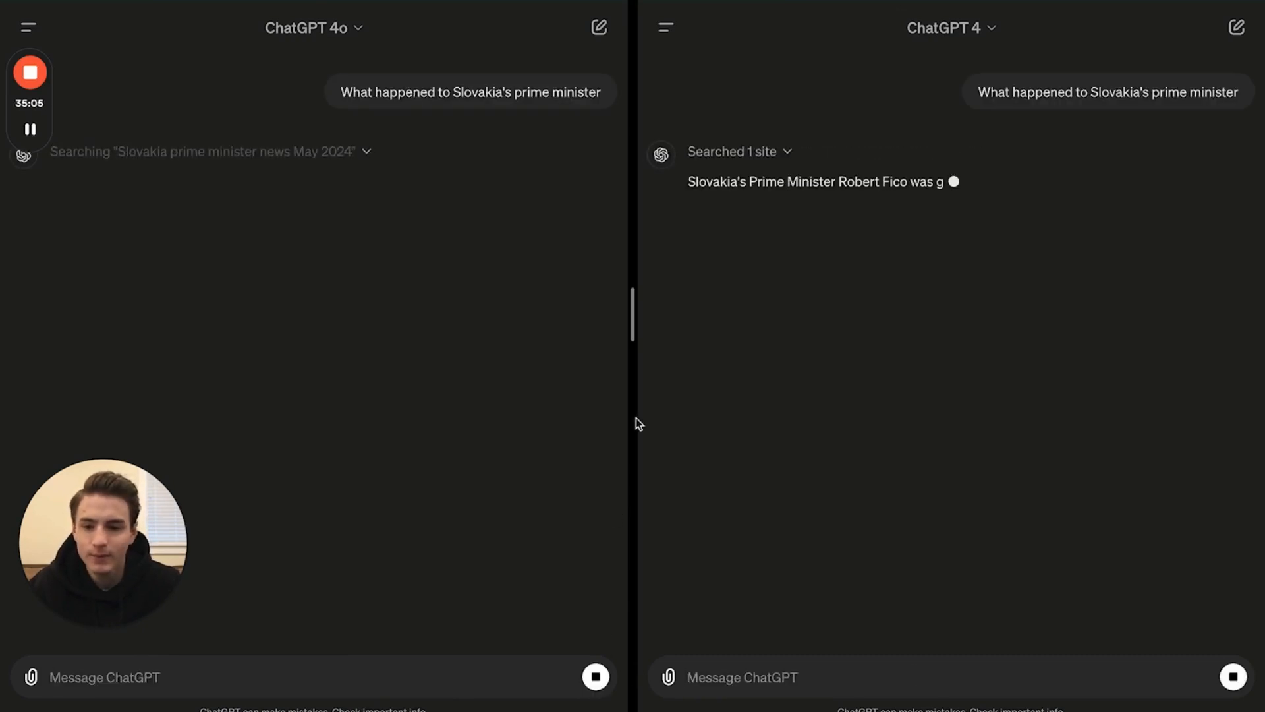